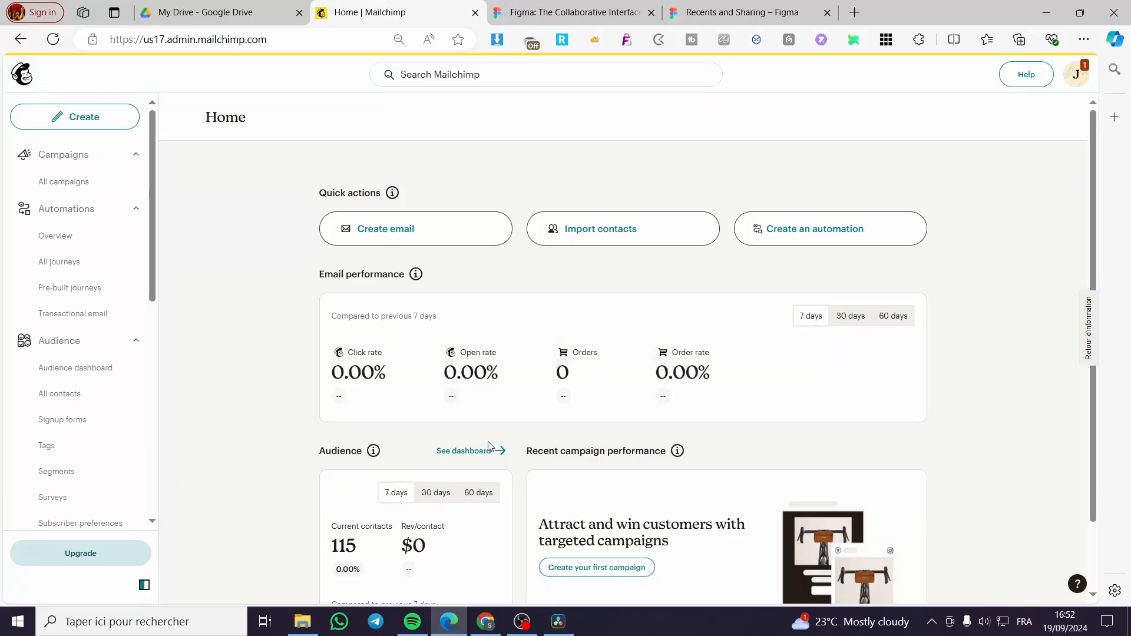
{"action": "mouse_move", "coordinate": [643, 441]}
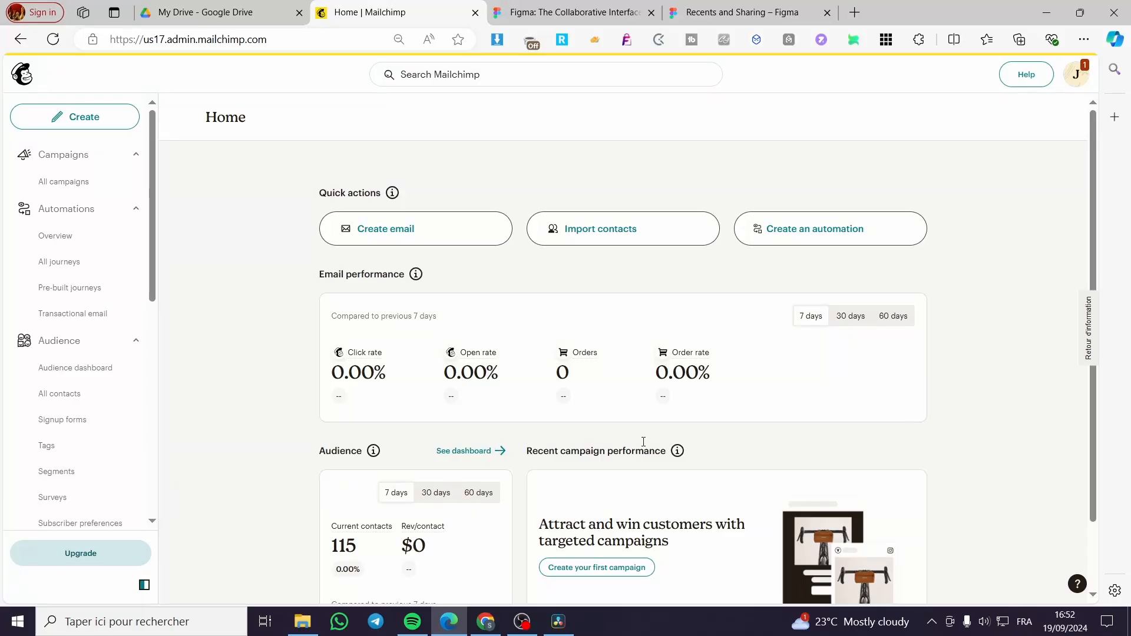
{"action": "mouse_move", "coordinate": [1011, 284]}
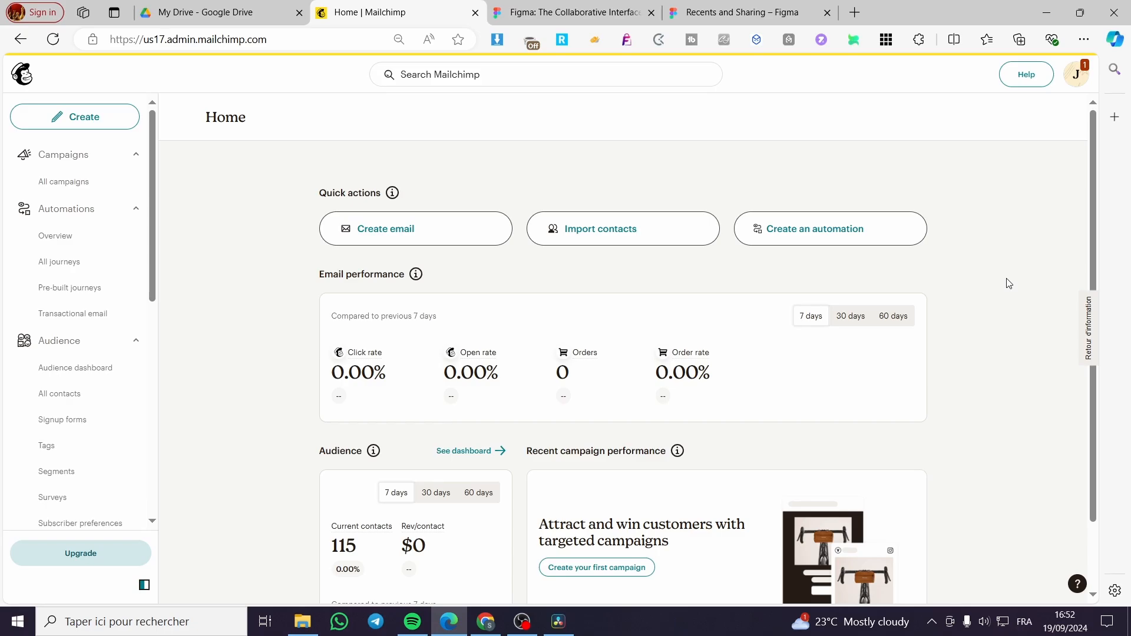
{"action": "mouse_move", "coordinate": [1013, 281]}
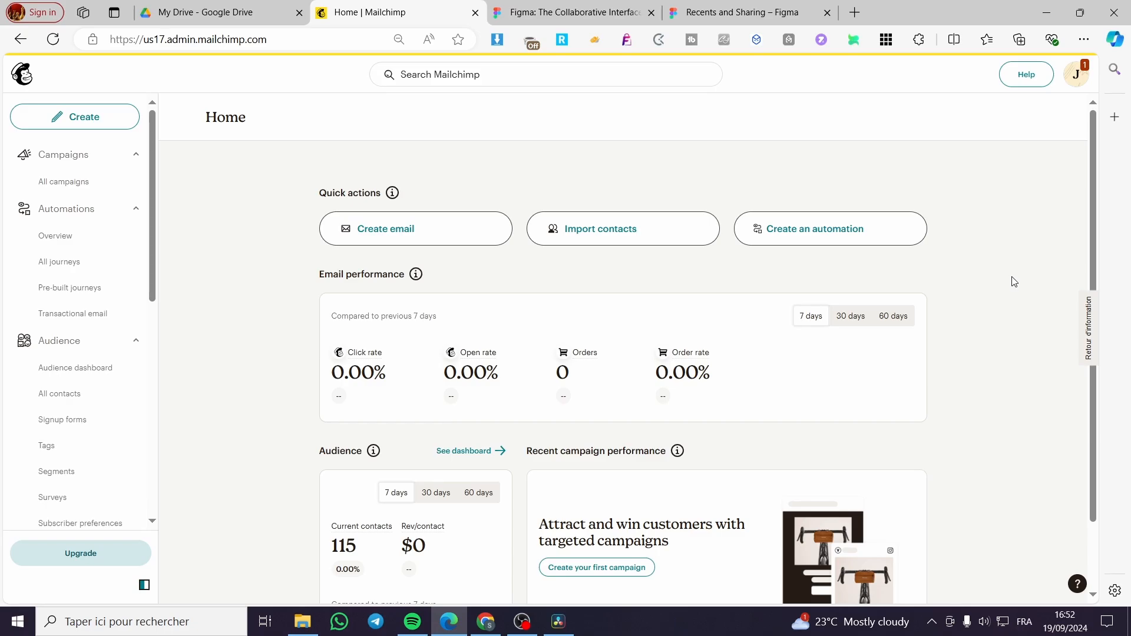
{"action": "mouse_move", "coordinate": [1019, 281]}
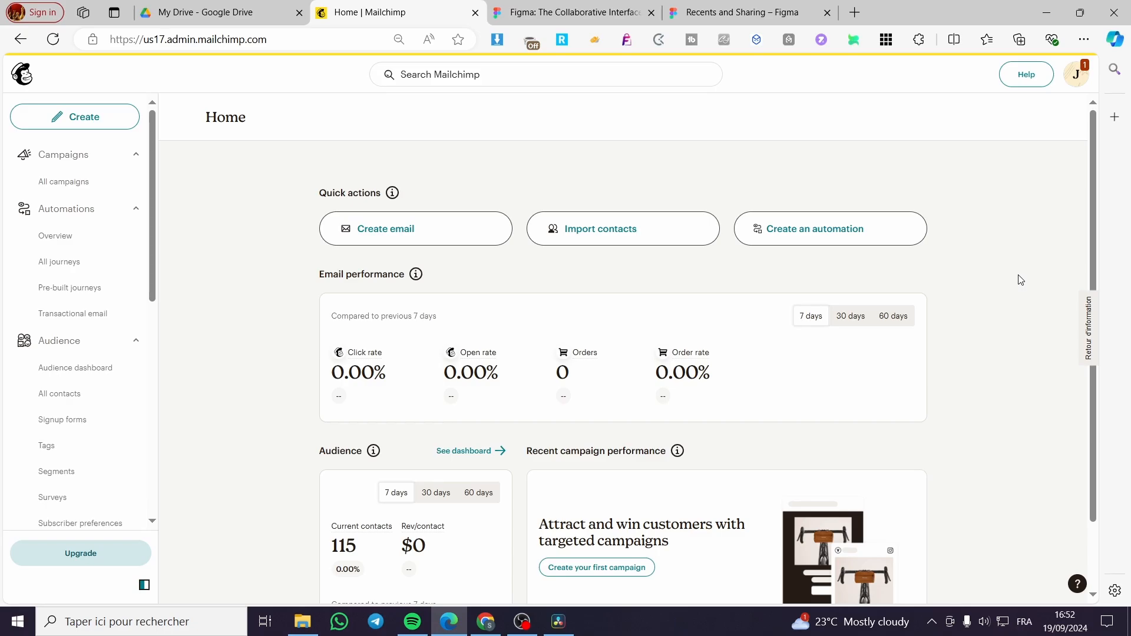
{"action": "mouse_move", "coordinate": [884, 194]}
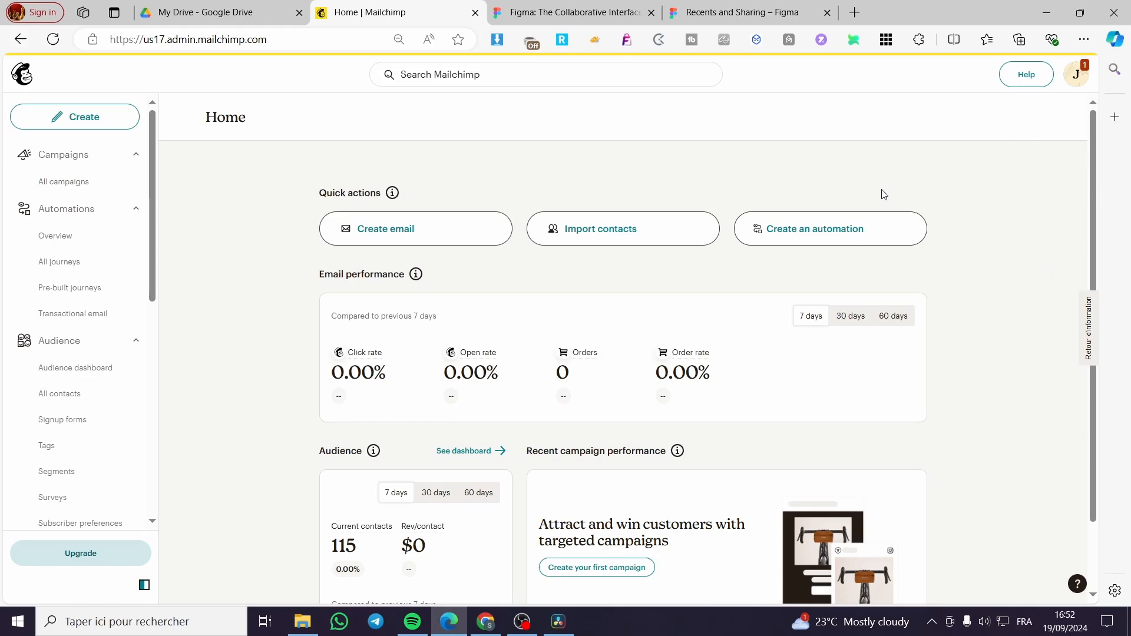
{"action": "mouse_move", "coordinate": [939, 152]}
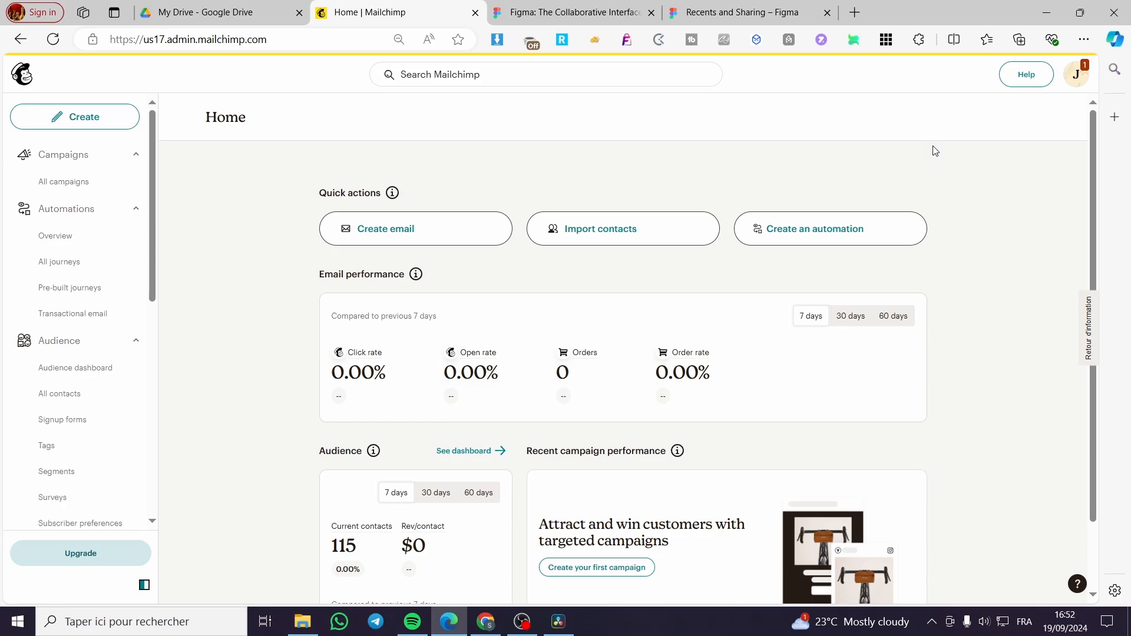
{"action": "mouse_move", "coordinate": [153, 119]}
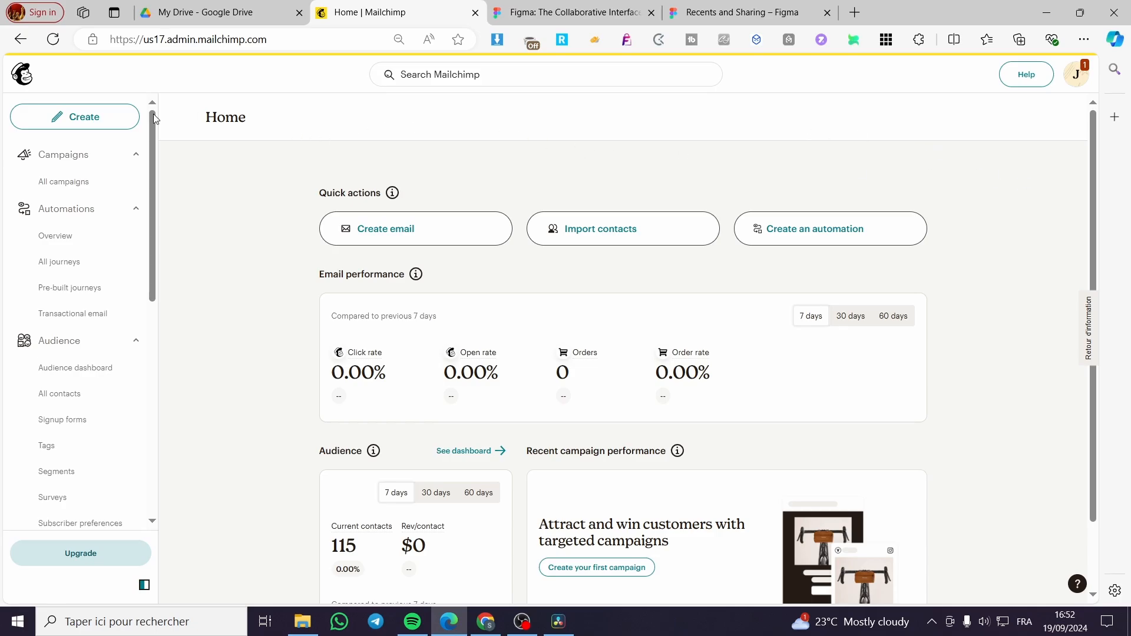
{"action": "mouse_move", "coordinate": [663, 157]}
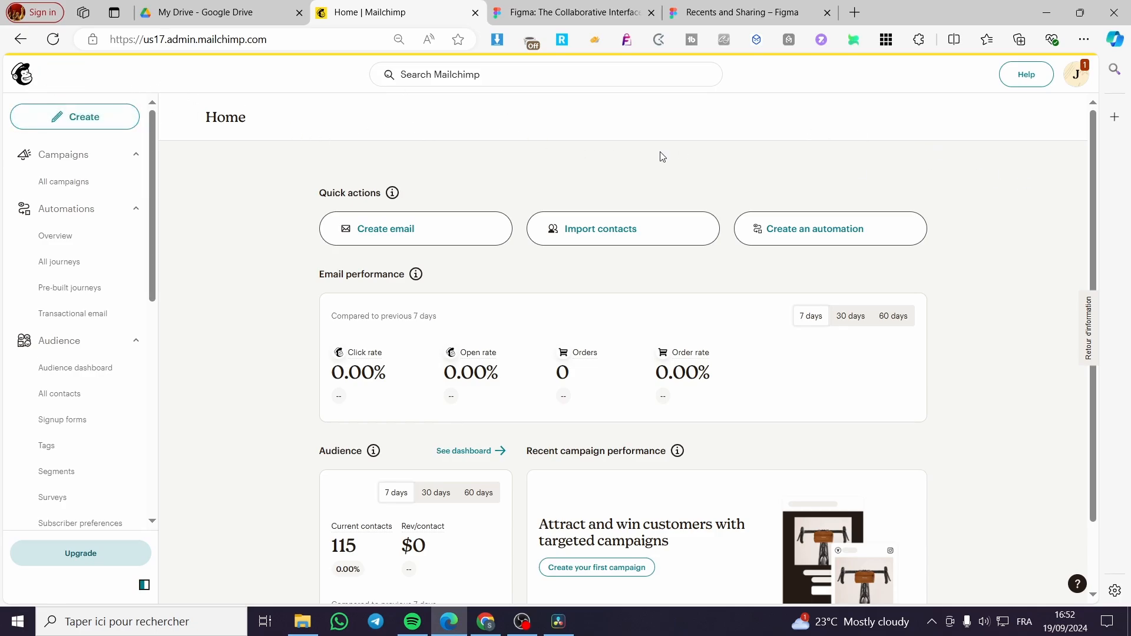
{"action": "mouse_move", "coordinate": [630, 233]}
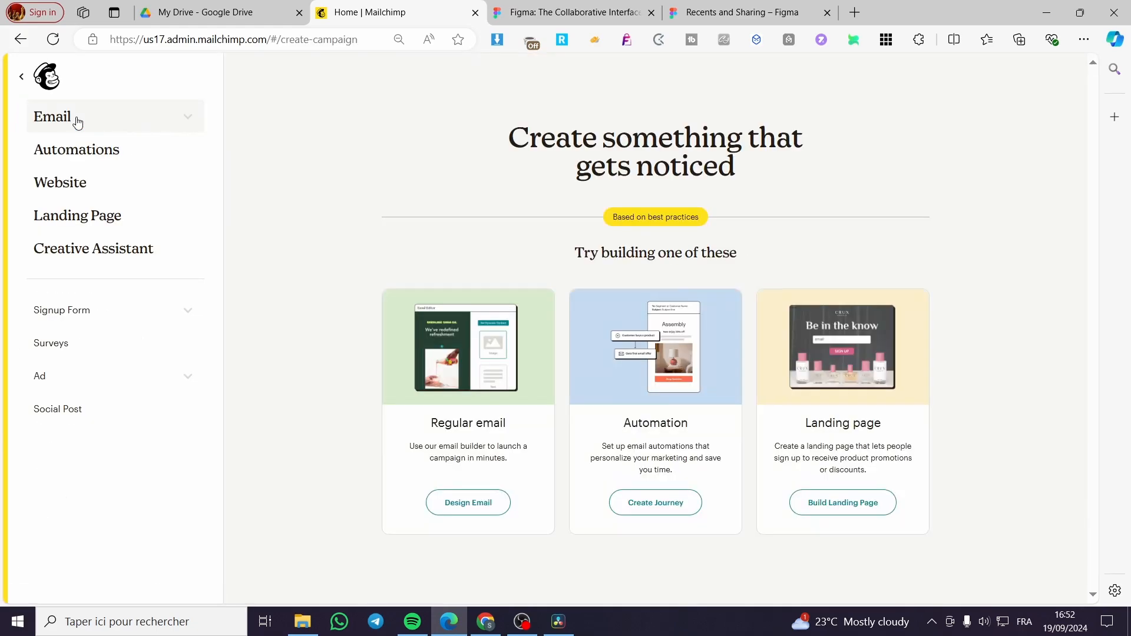
{"action": "mouse_move", "coordinate": [427, 431]}
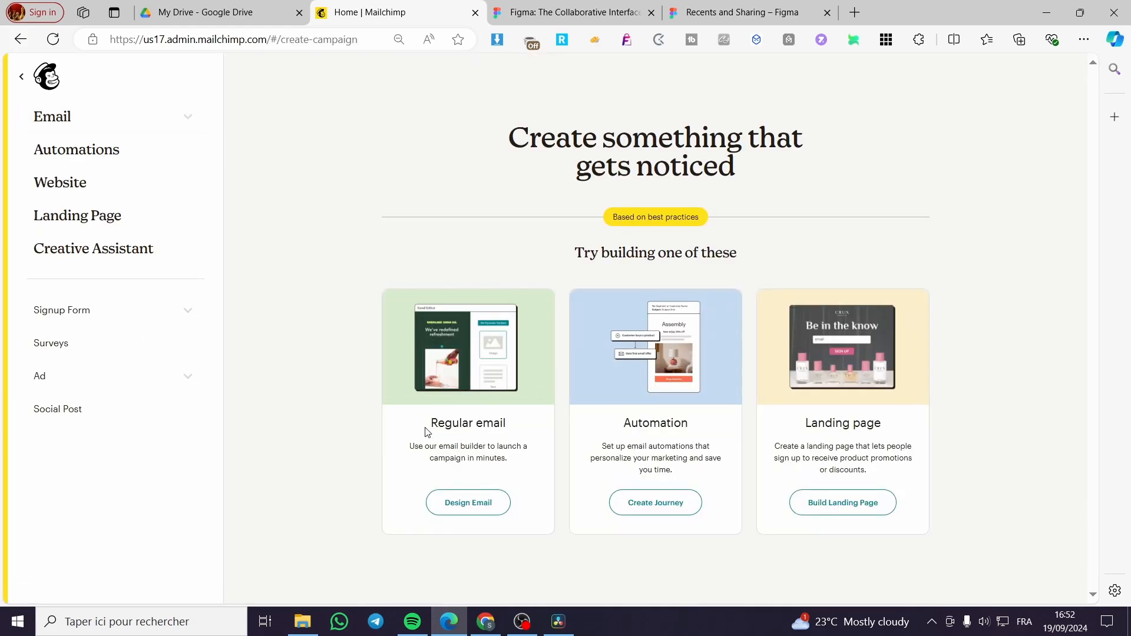
- Create a new regular email campaign draft with recipients, sender and send time prefilled
{"action": "left_click", "coordinate": [468, 502]}
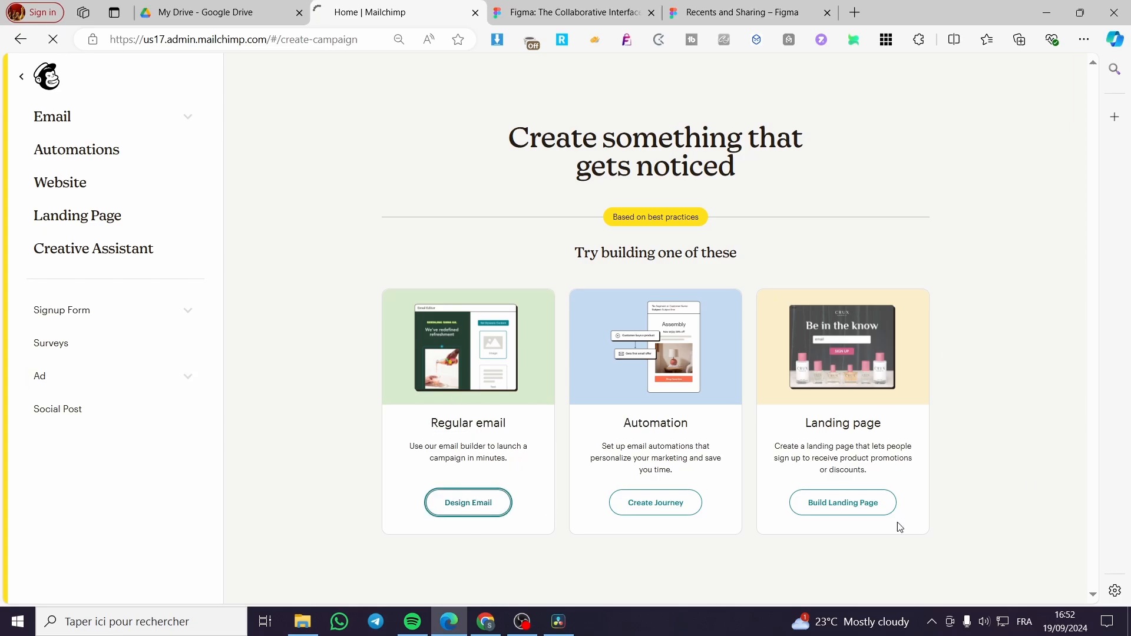
{"action": "left_click", "coordinate": [468, 503]}
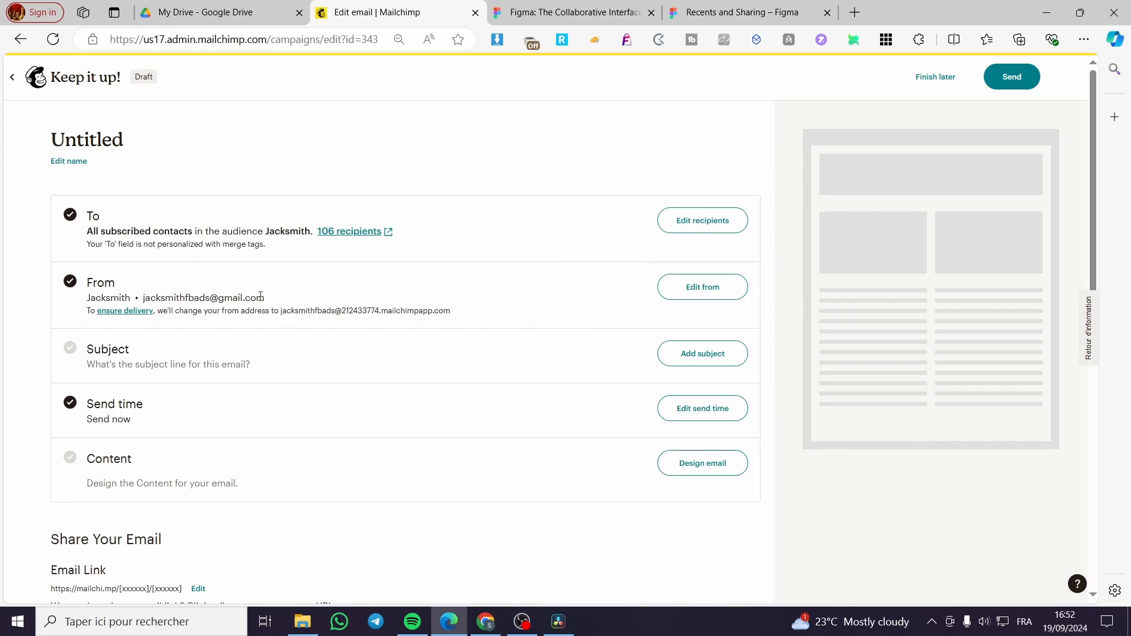
- Save the subject line 'Figma test' with matching preview text and move on to designing the email
{"action": "left_click", "coordinate": [702, 353]}
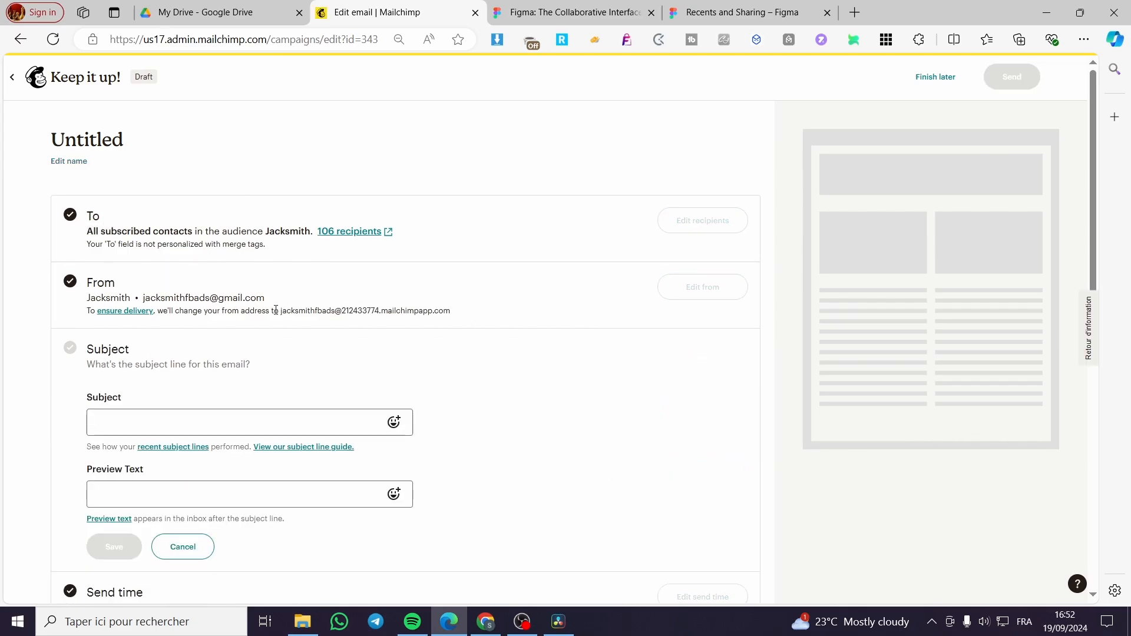
{"action": "type", "text": "F"}
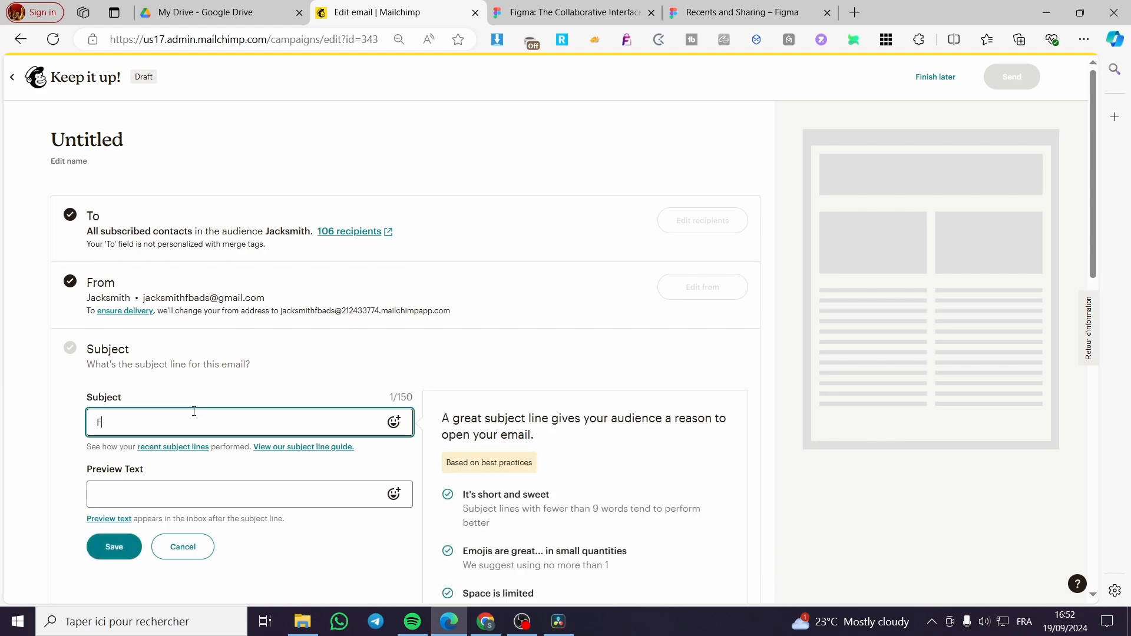
{"action": "type", "text": "igma test"}
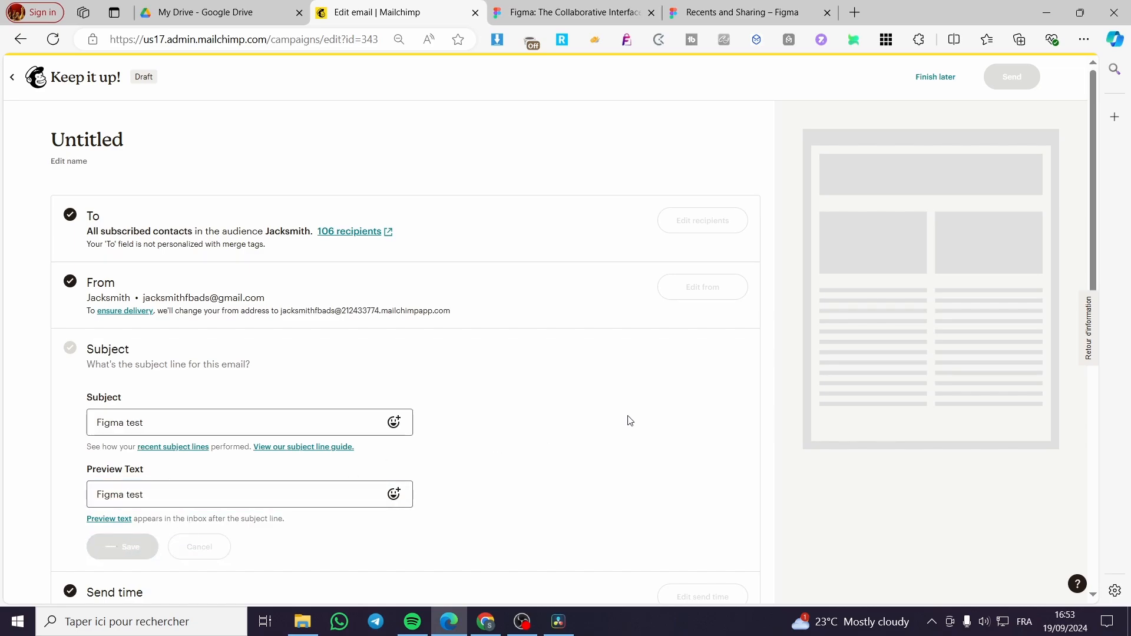
{"action": "left_click", "coordinate": [122, 546]}
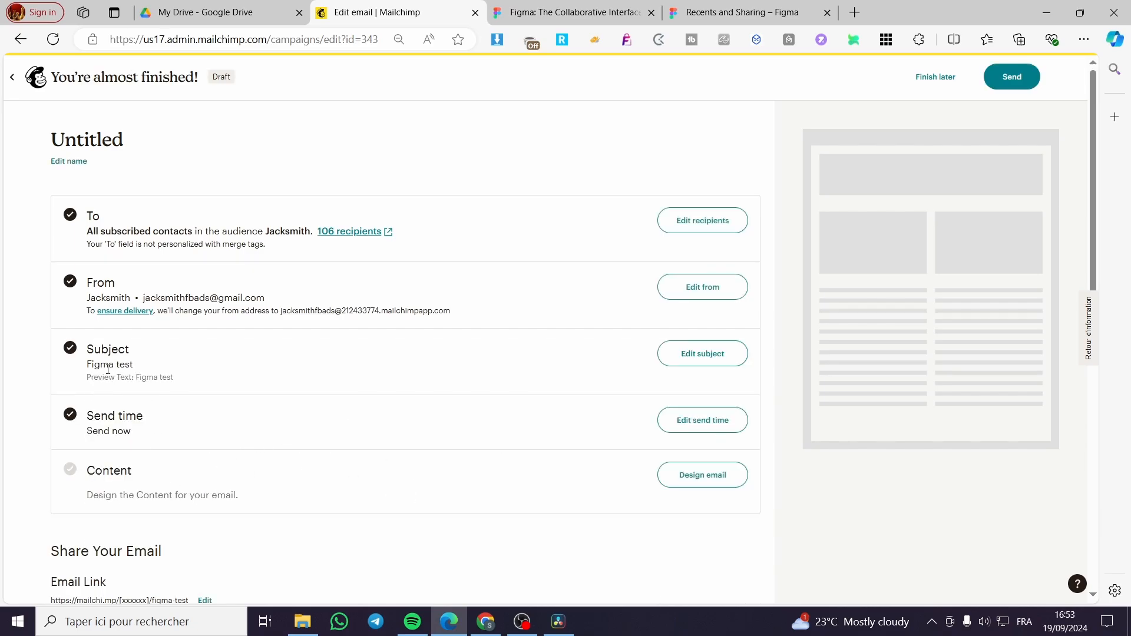
{"action": "mouse_move", "coordinate": [775, 449]}
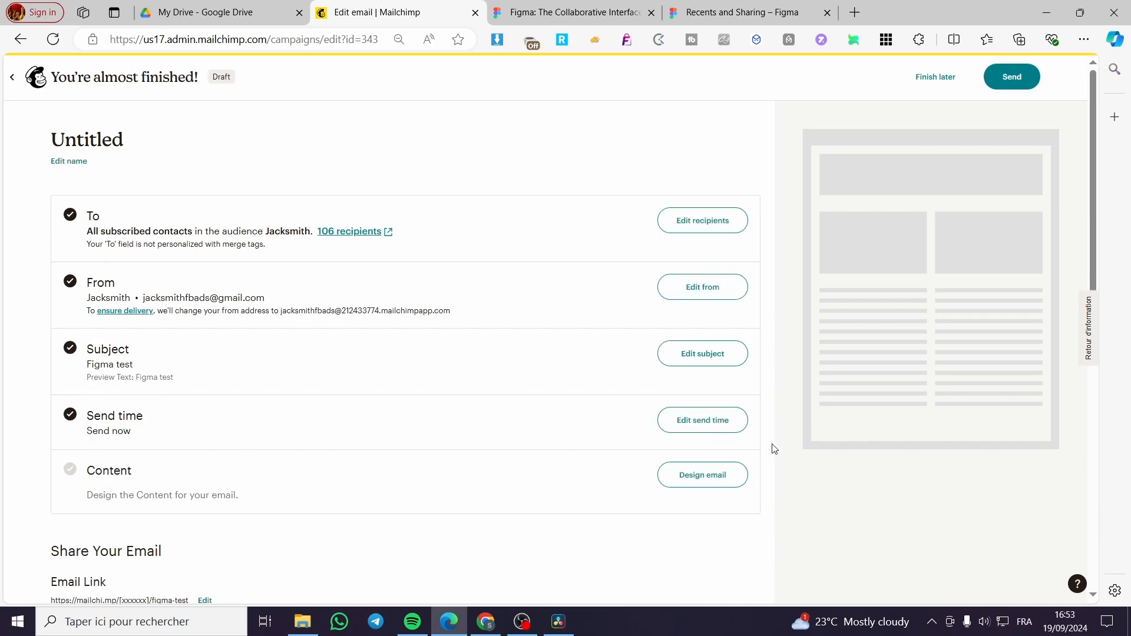
{"action": "mouse_move", "coordinate": [701, 419]}
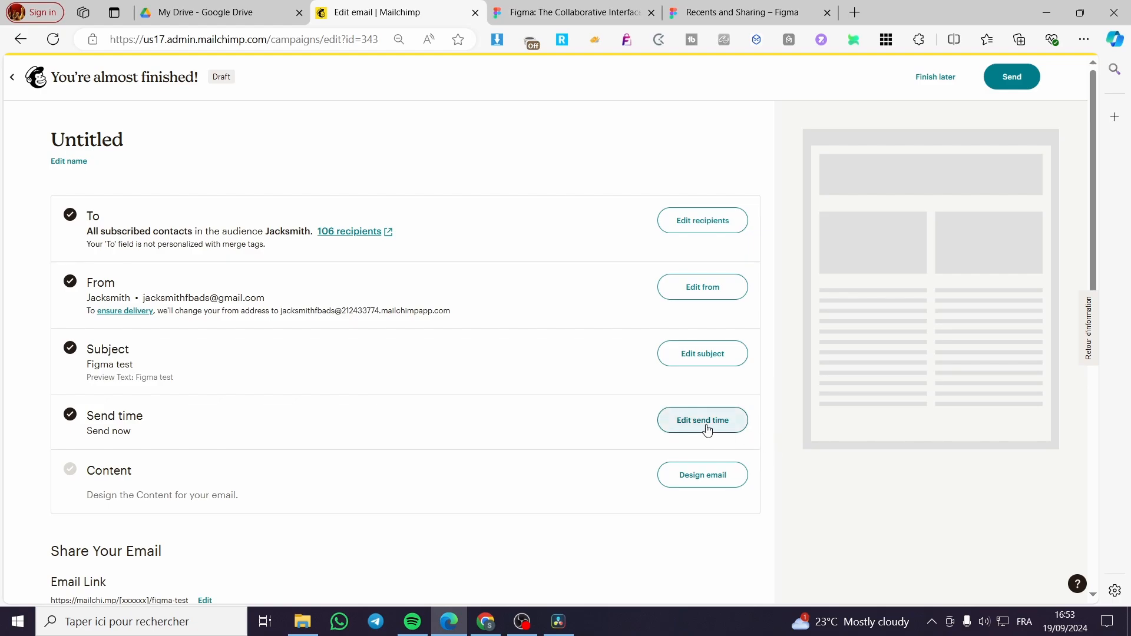
{"action": "mouse_move", "coordinate": [191, 454]}
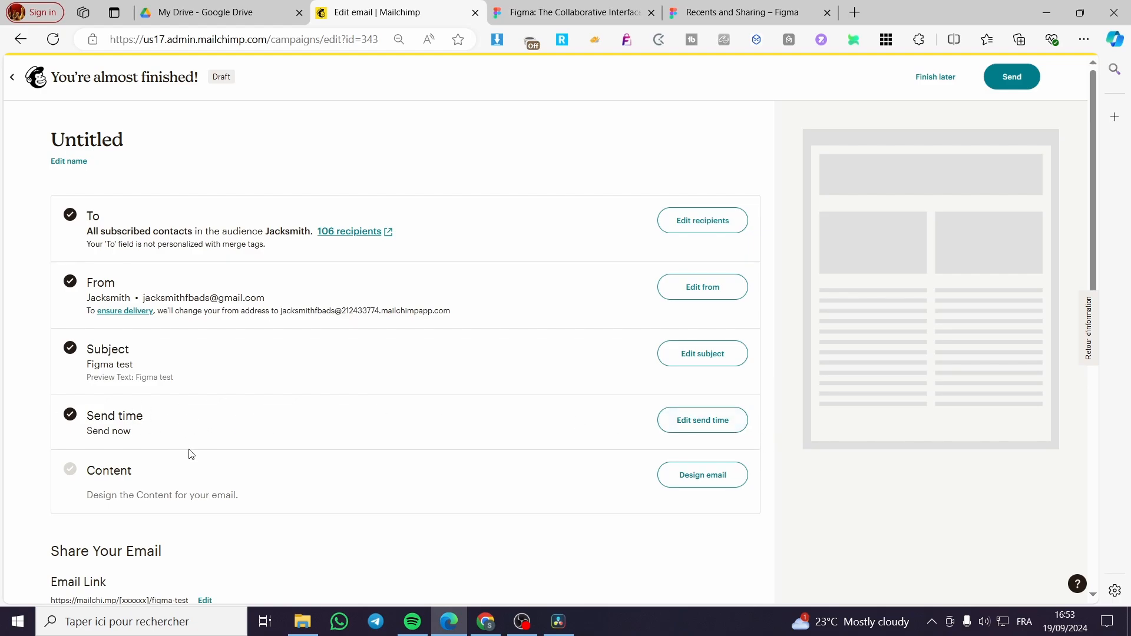
{"action": "left_click", "coordinate": [702, 475]}
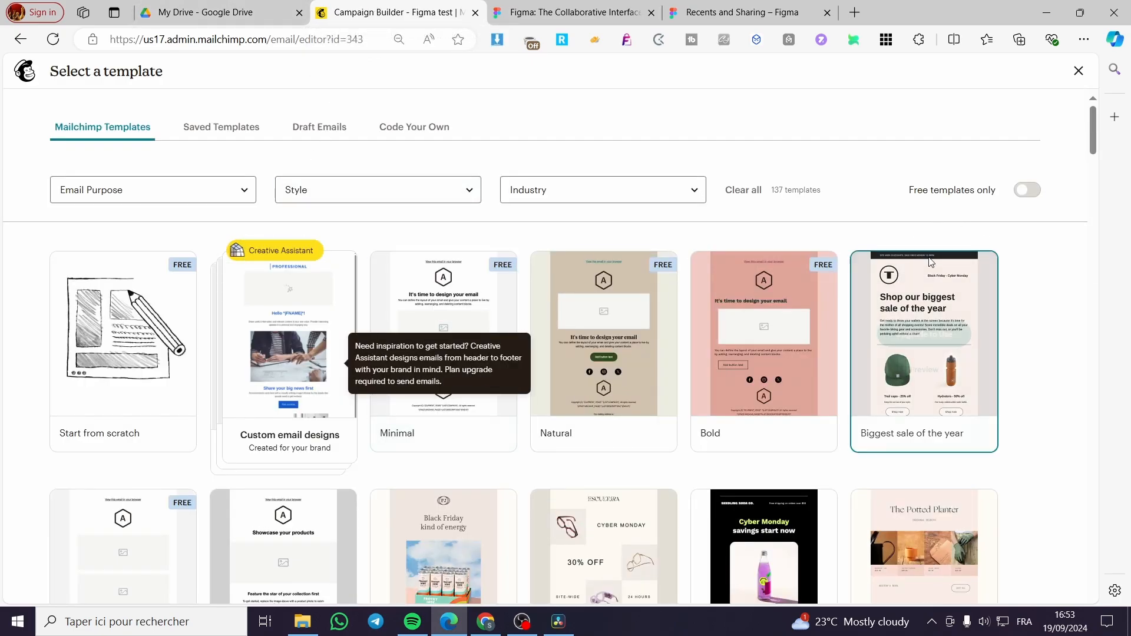
- Check the code-your-own template options, find them upgrade-locked, and go to the Figma site
{"action": "left_click", "coordinate": [414, 127]}
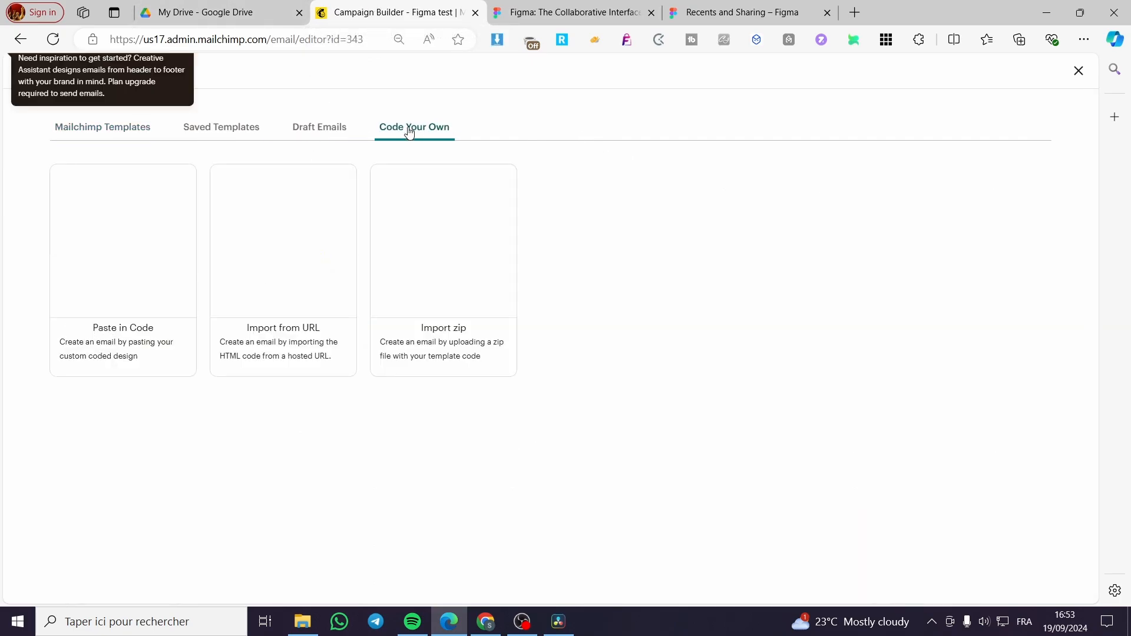
{"action": "mouse_move", "coordinate": [123, 271]}
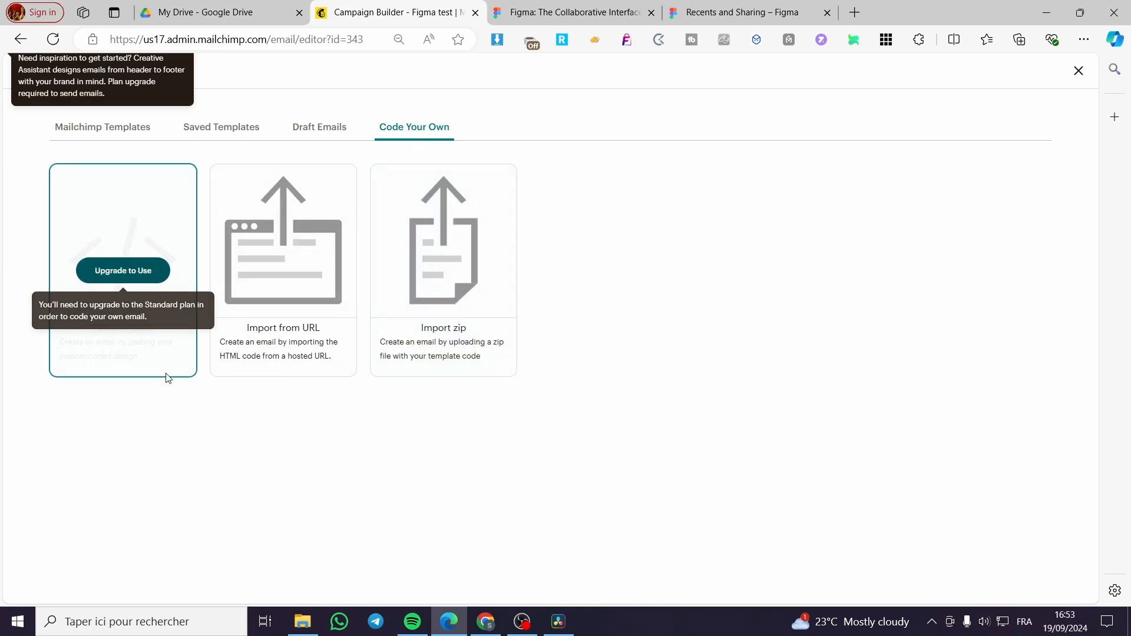
{"action": "mouse_move", "coordinate": [132, 271]}
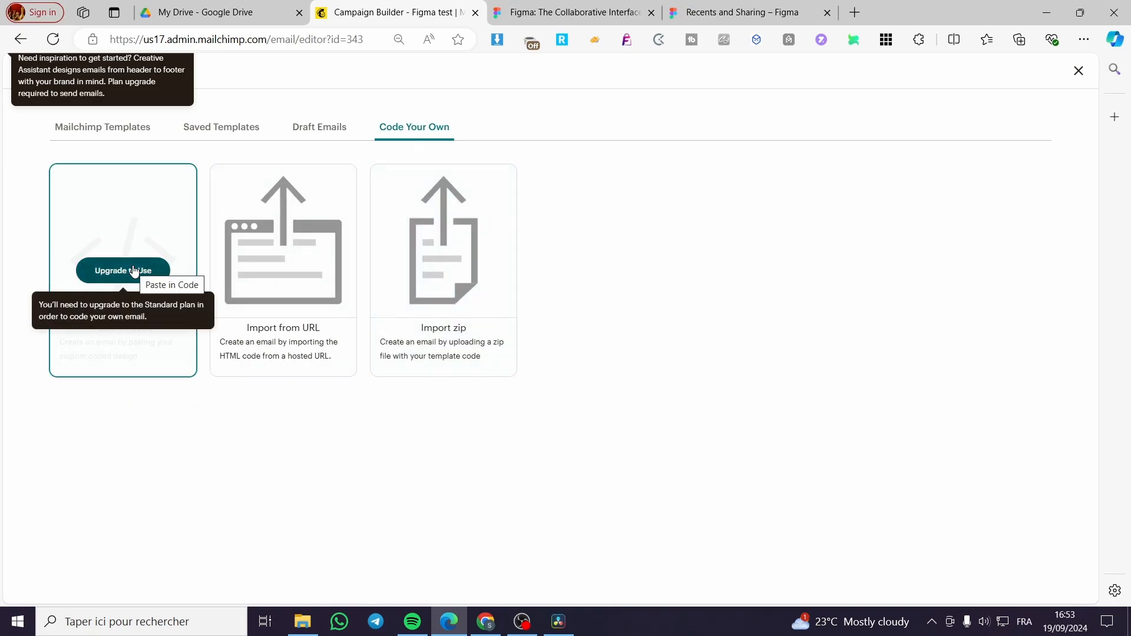
{"action": "mouse_move", "coordinate": [555, 272]}
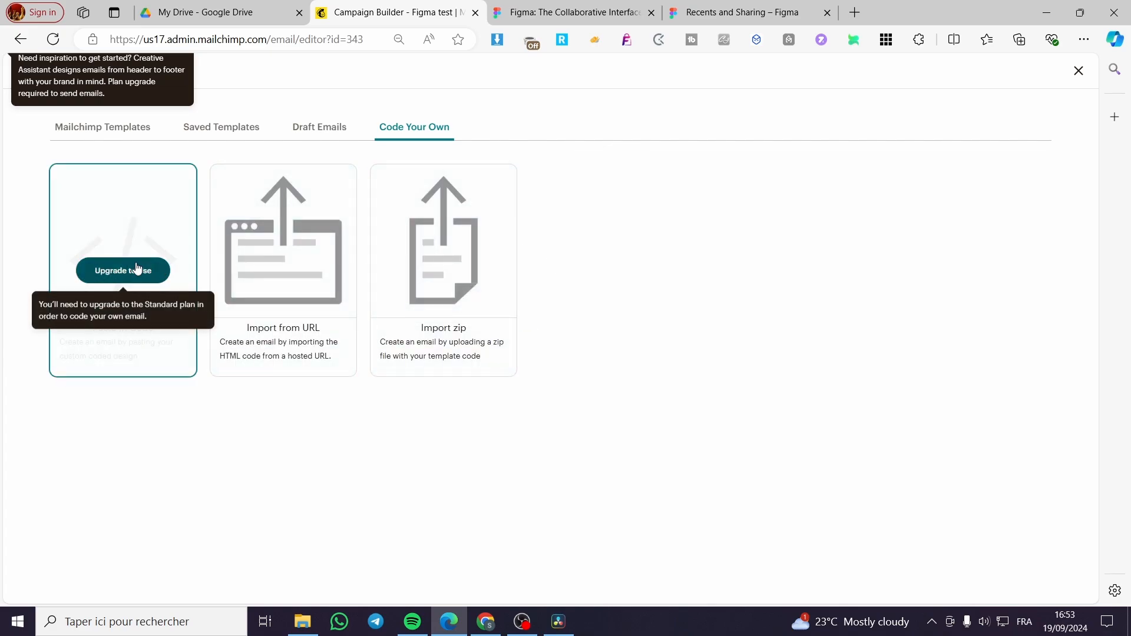
{"action": "mouse_move", "coordinate": [31, 279]}
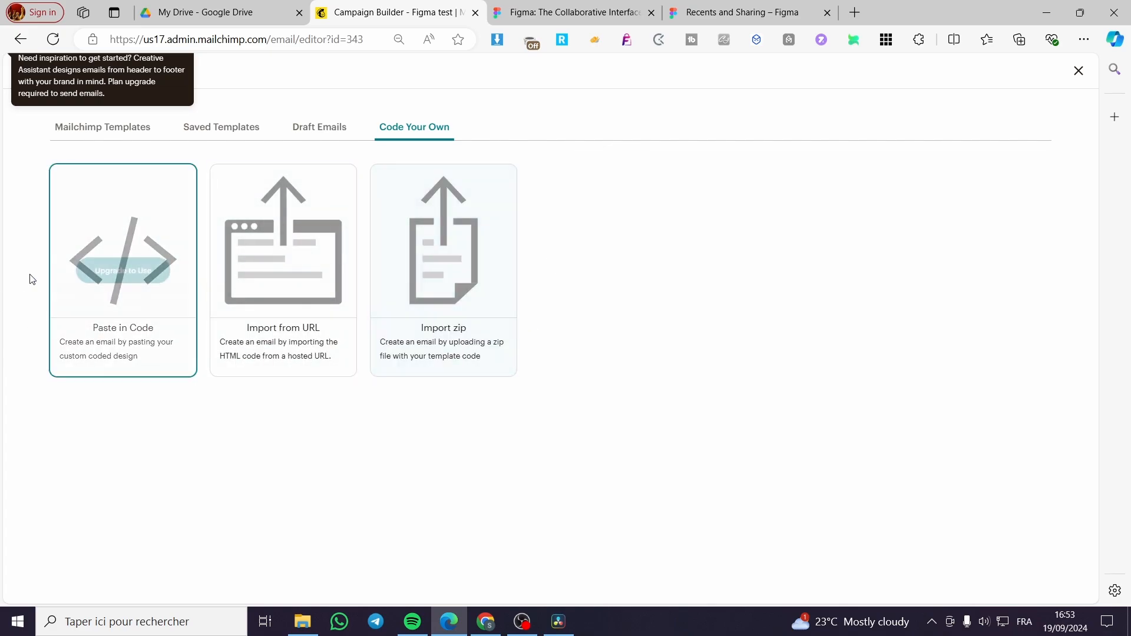
{"action": "mouse_move", "coordinate": [123, 271]}
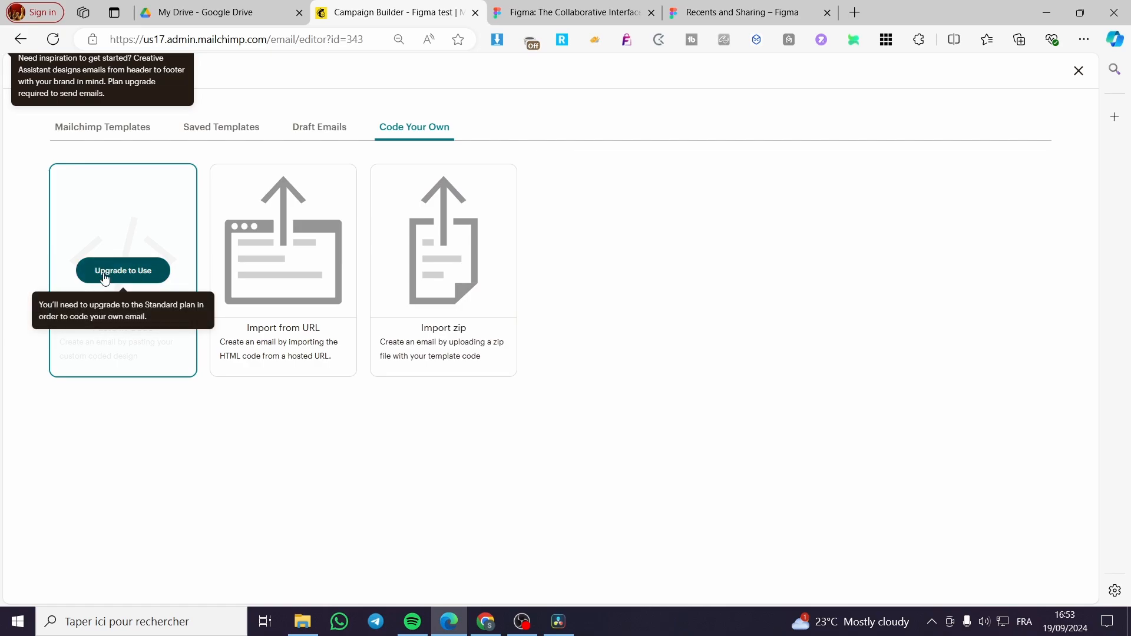
{"action": "mouse_move", "coordinate": [161, 262]}
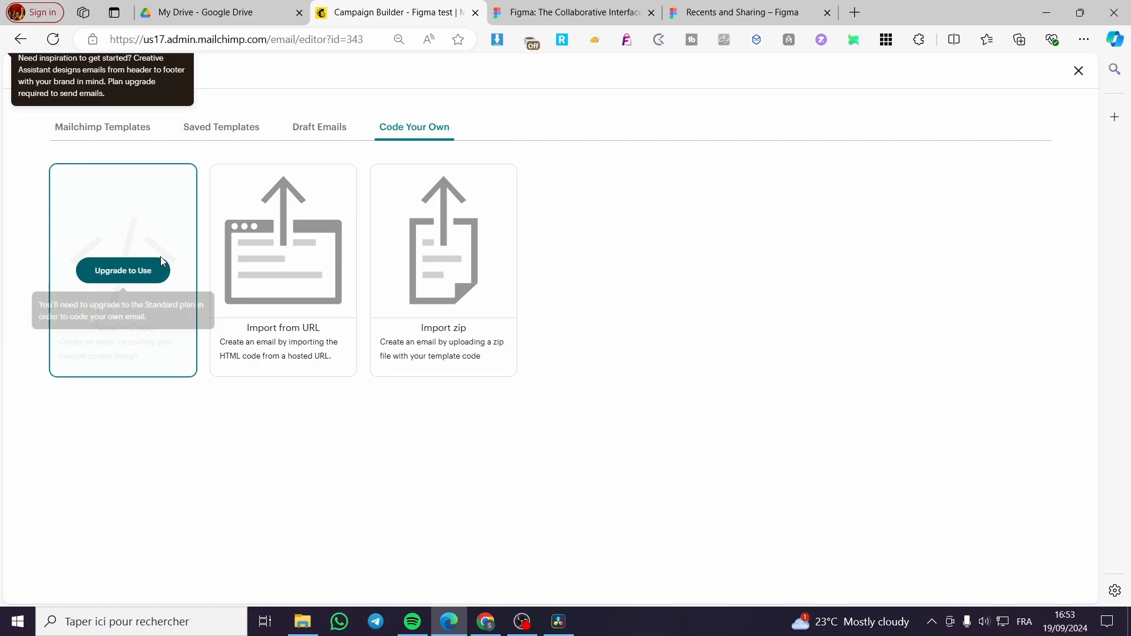
{"action": "left_click", "coordinate": [570, 12]}
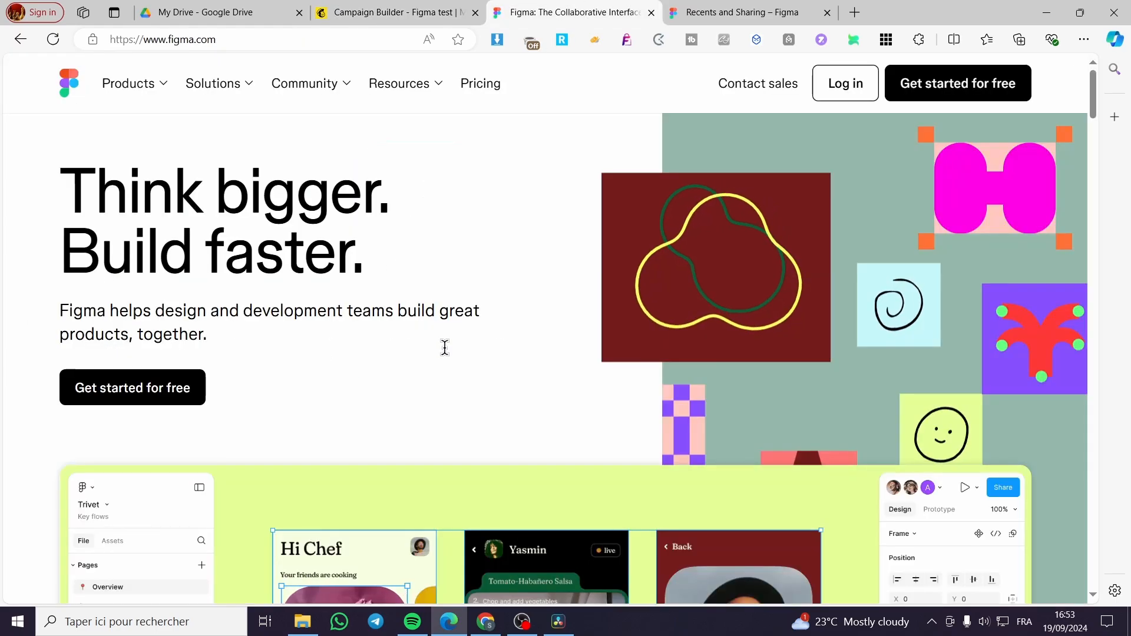
- Open the Newsletter file from Figma's recently viewed files
{"action": "left_click", "coordinate": [736, 11]}
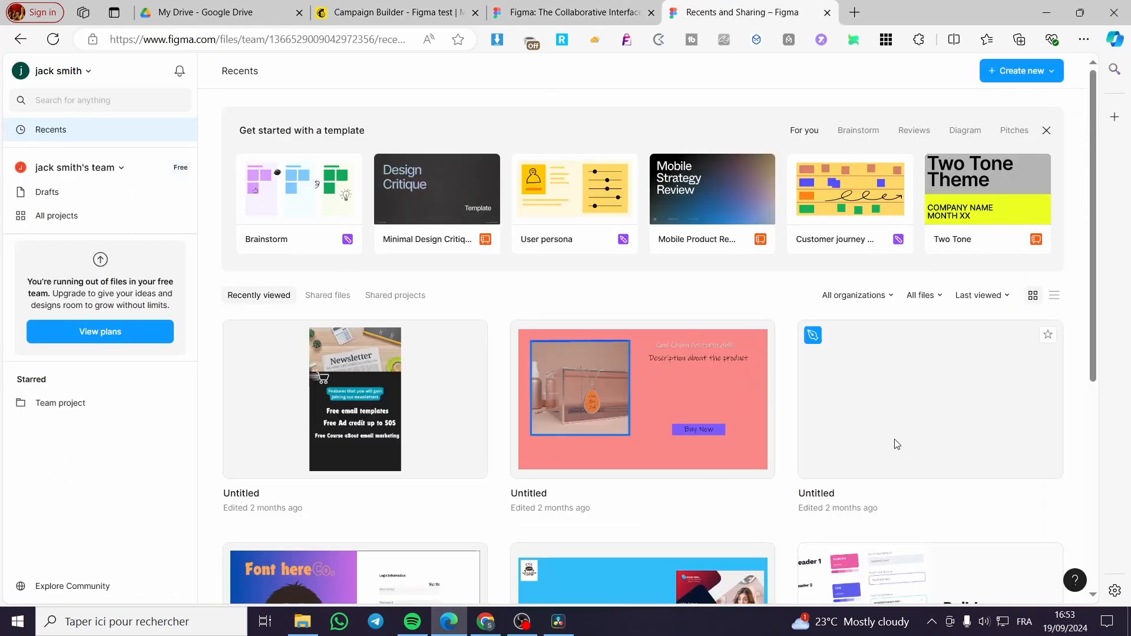
{"action": "scroll", "scroll_direction": "down", "scroll_amount": 3}
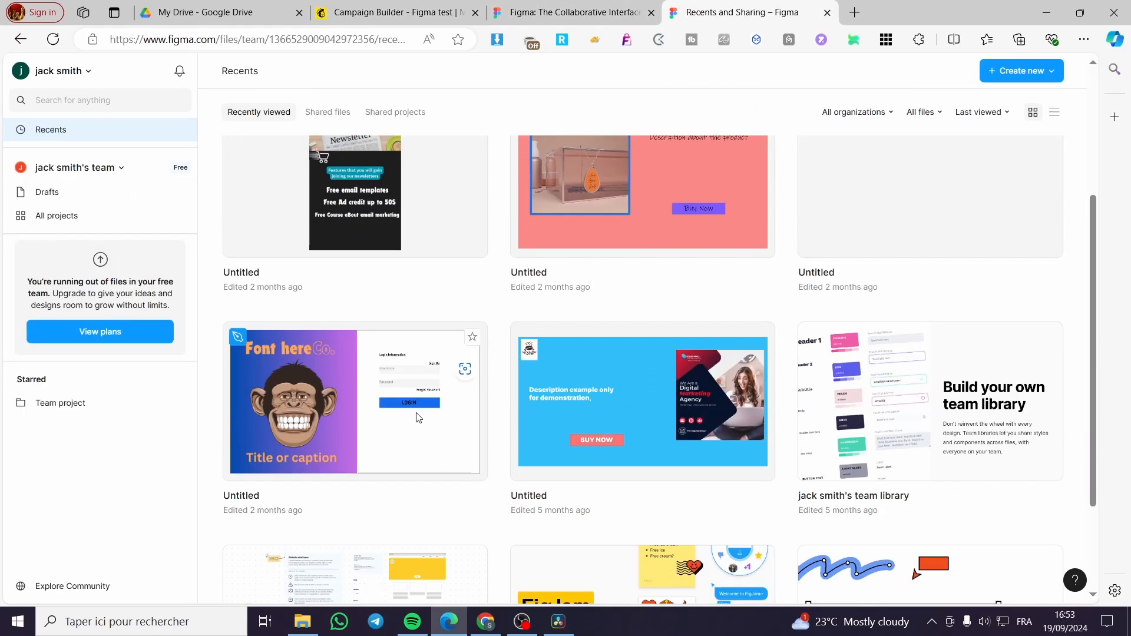
{"action": "scroll", "scroll_direction": "up", "scroll_amount": 3}
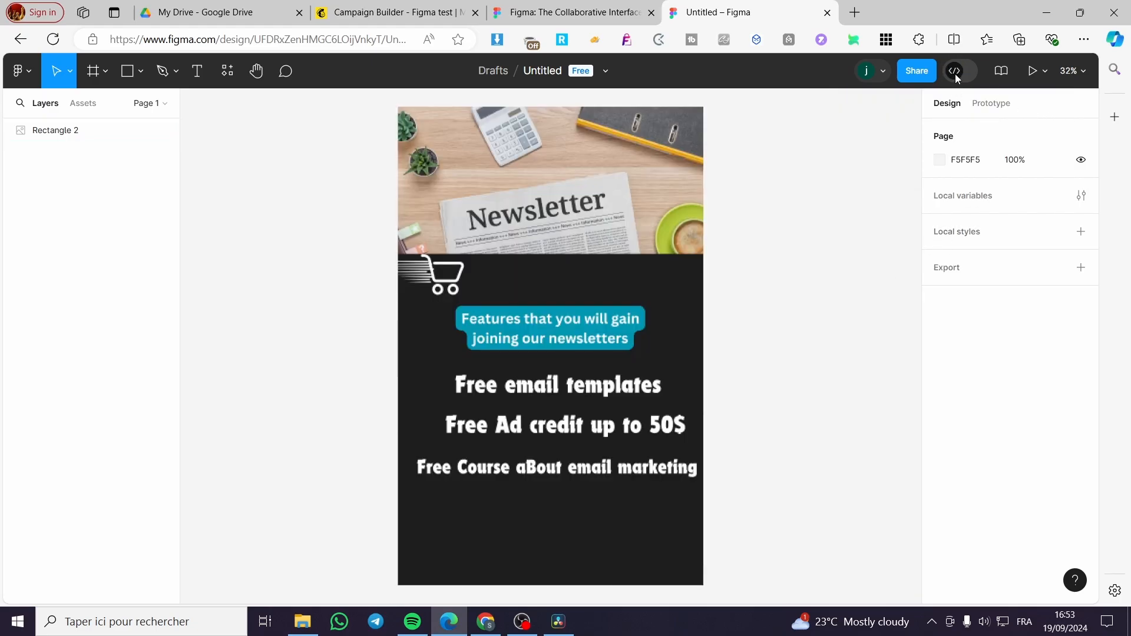
- Copy the newsletter design's public iframe embed code from the Share dialog
{"action": "left_click", "coordinate": [954, 71]}
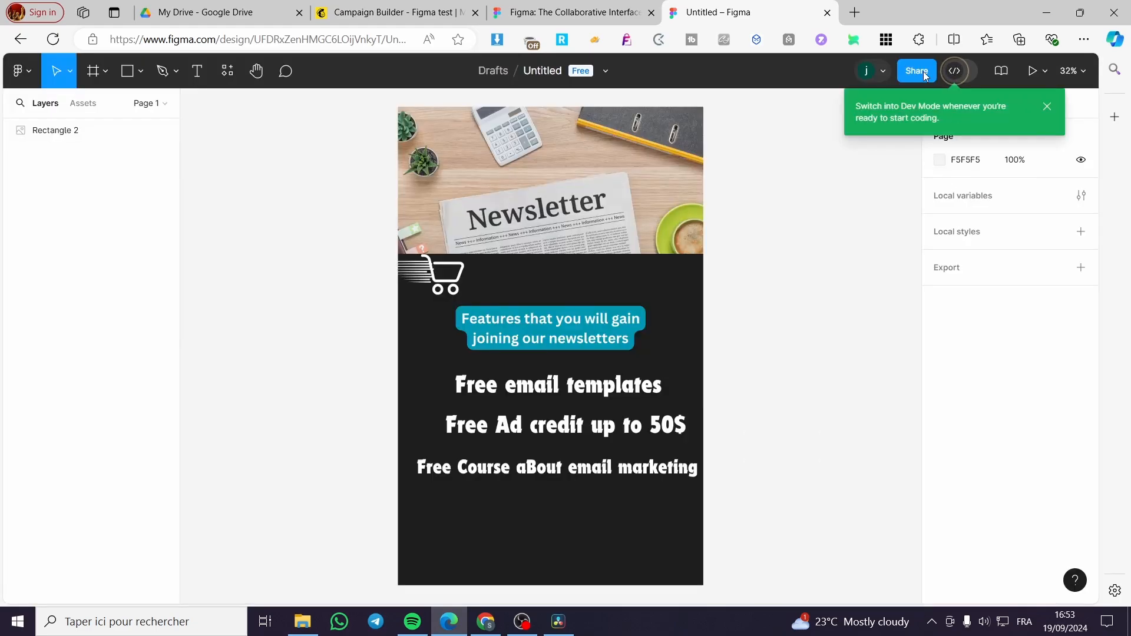
{"action": "left_click", "coordinate": [916, 70]}
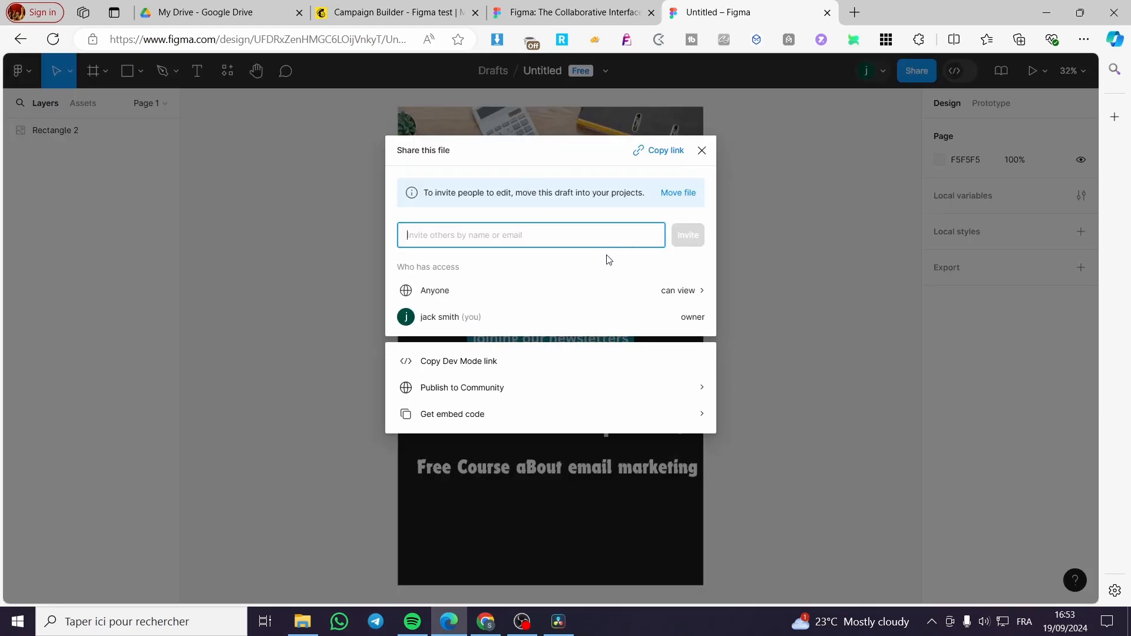
{"action": "left_click", "coordinate": [452, 414]}
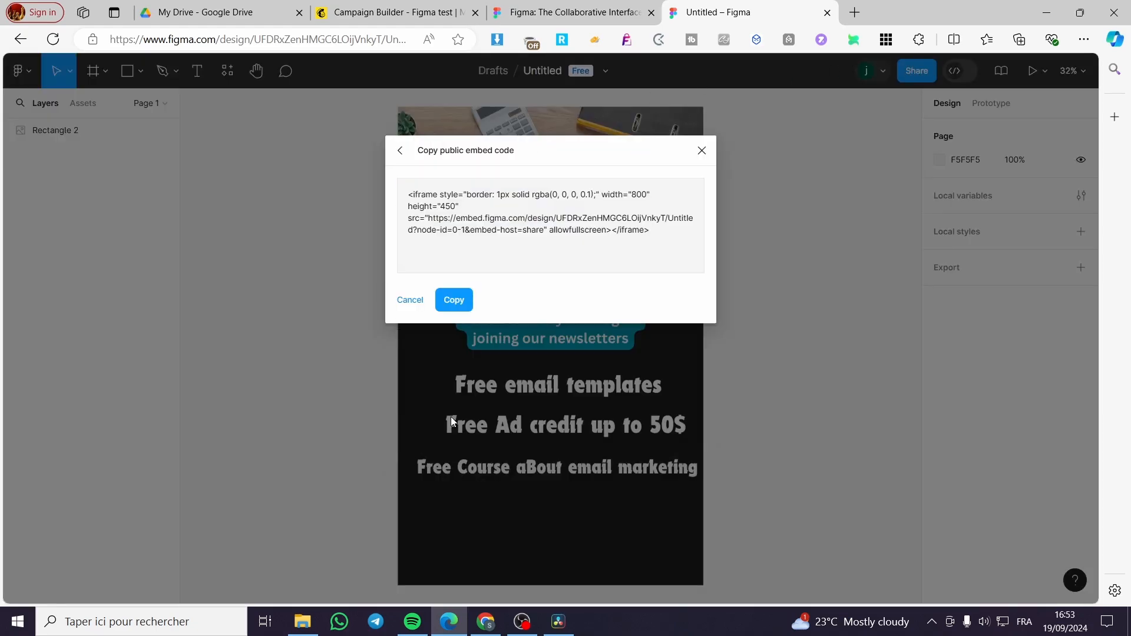
{"action": "triple_click", "coordinate": [551, 211]}
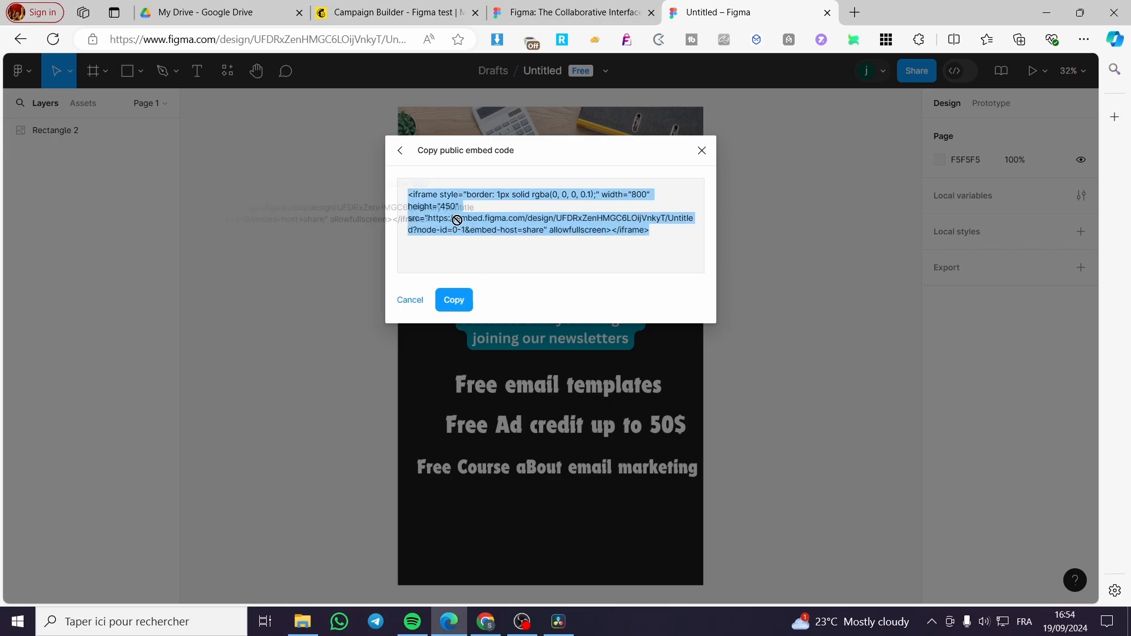
{"action": "left_click", "coordinate": [453, 300]}
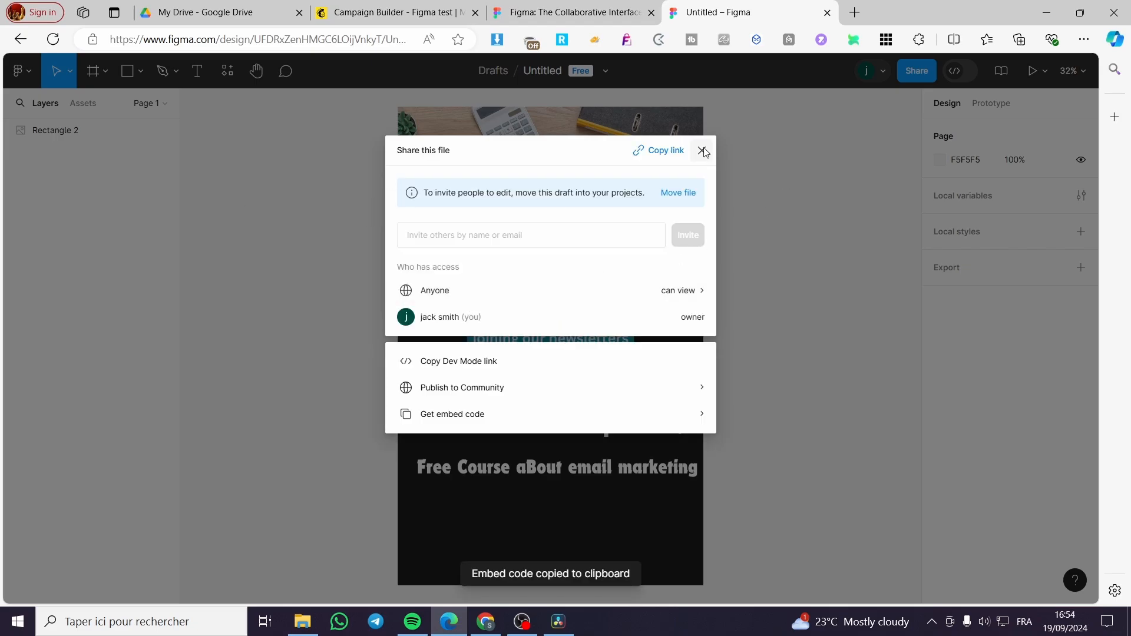
- Dismiss the custom-code upgrade page and list the saved templates, showing 'test email'
{"action": "left_click", "coordinate": [397, 11]}
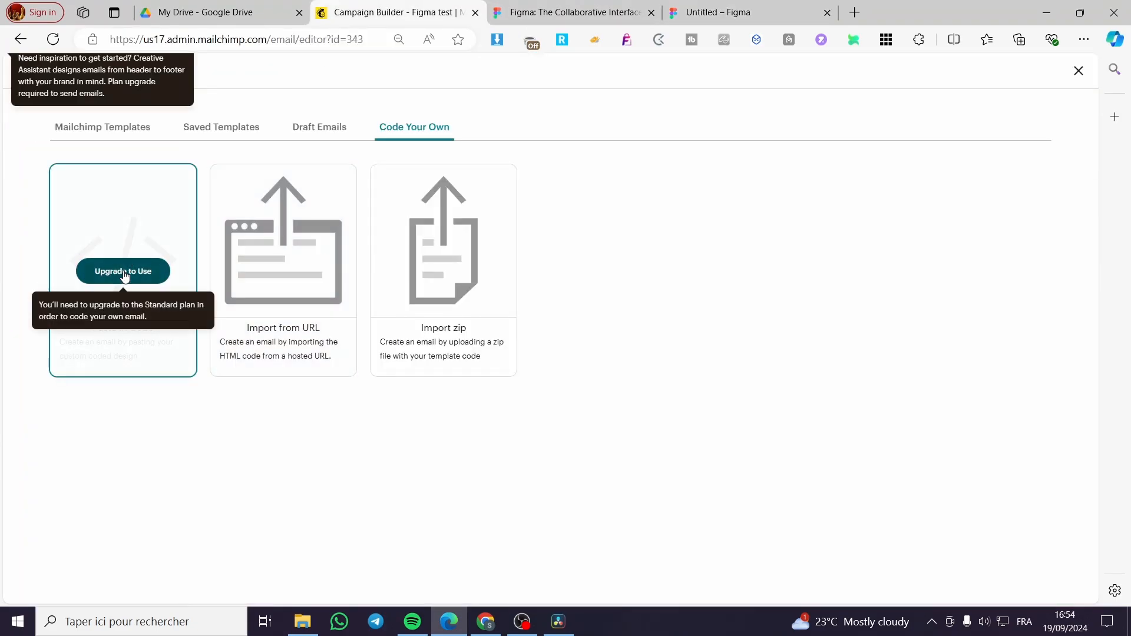
{"action": "left_click", "coordinate": [123, 271]}
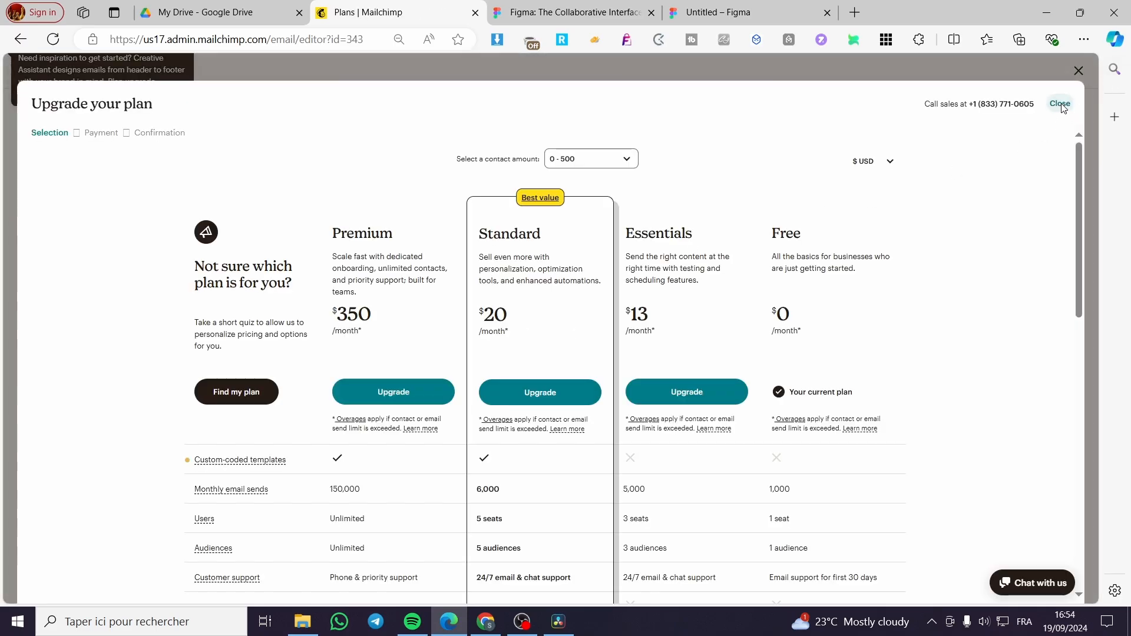
{"action": "left_click", "coordinate": [1060, 104]}
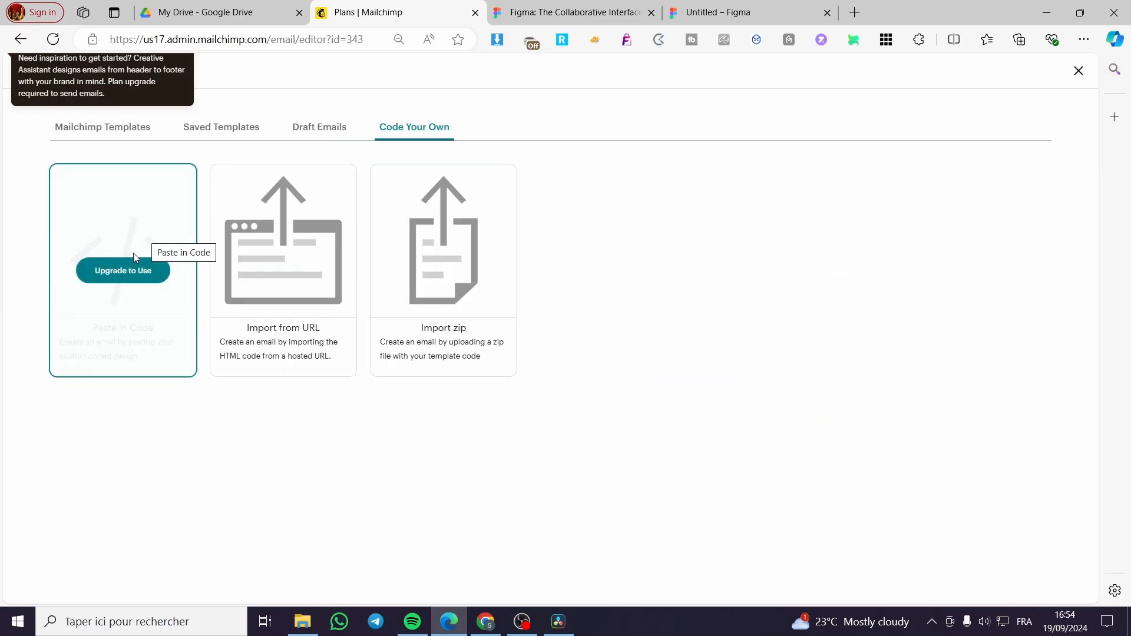
{"action": "mouse_move", "coordinate": [190, 138]}
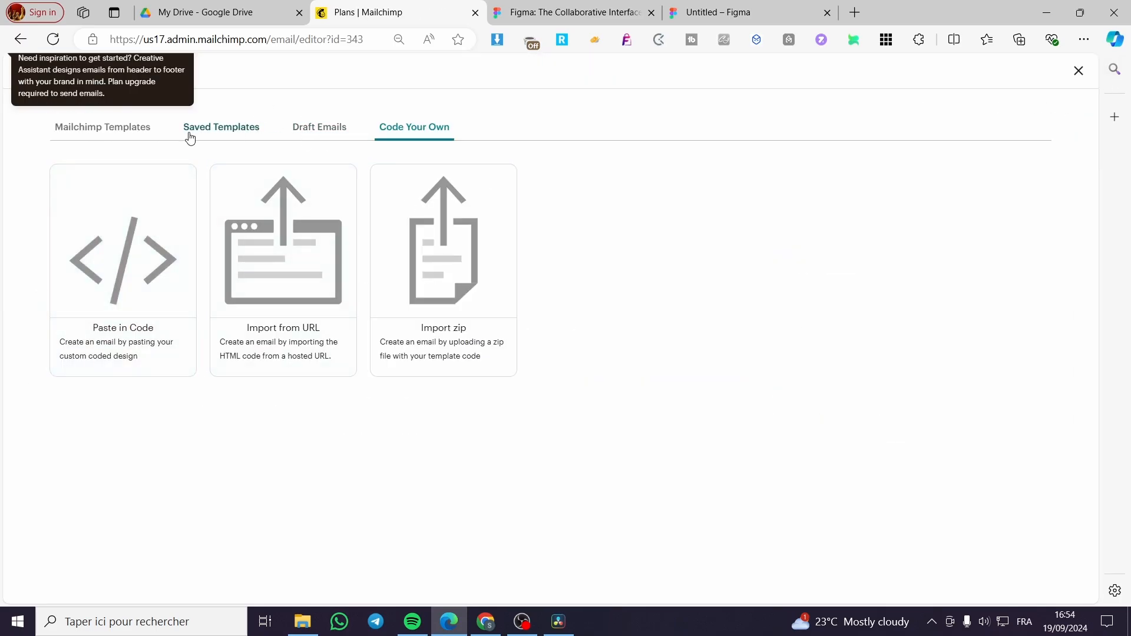
{"action": "left_click", "coordinate": [221, 127]}
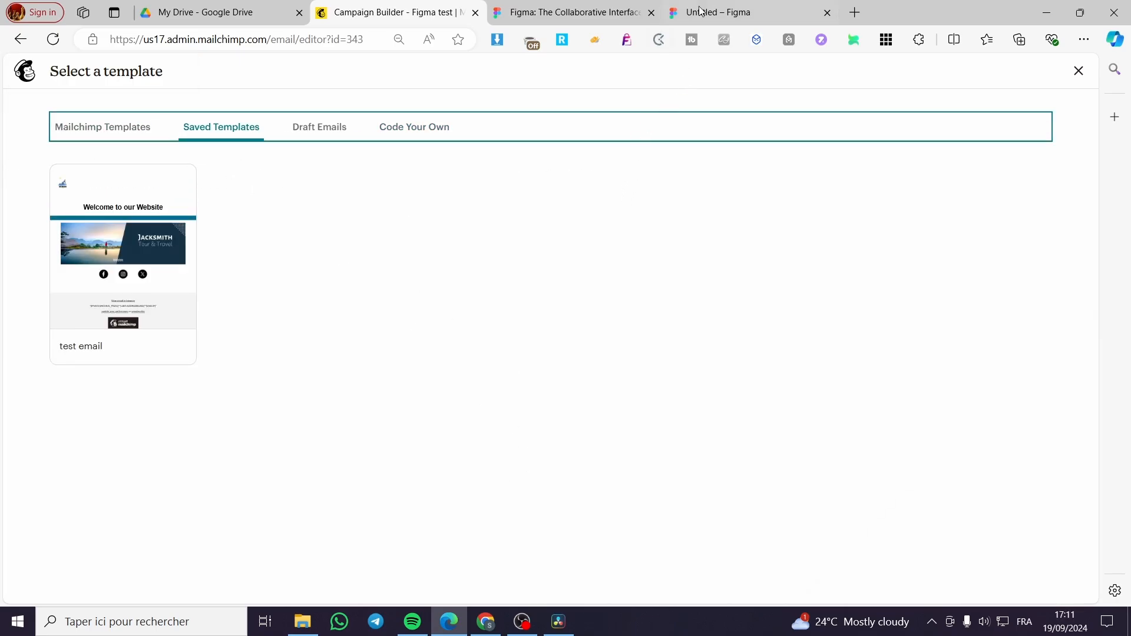
- Scroll through the newsletter canvas to review the header image and feature list
{"action": "left_click", "coordinate": [714, 12]}
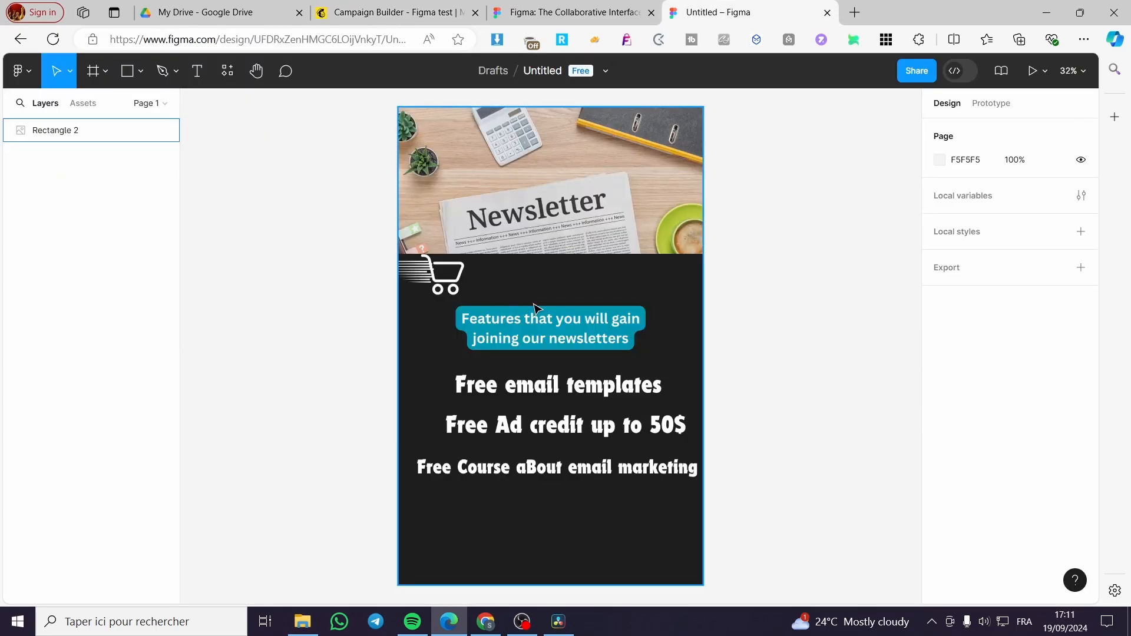
{"action": "scroll", "scroll_direction": "down", "scroll_amount": 3}
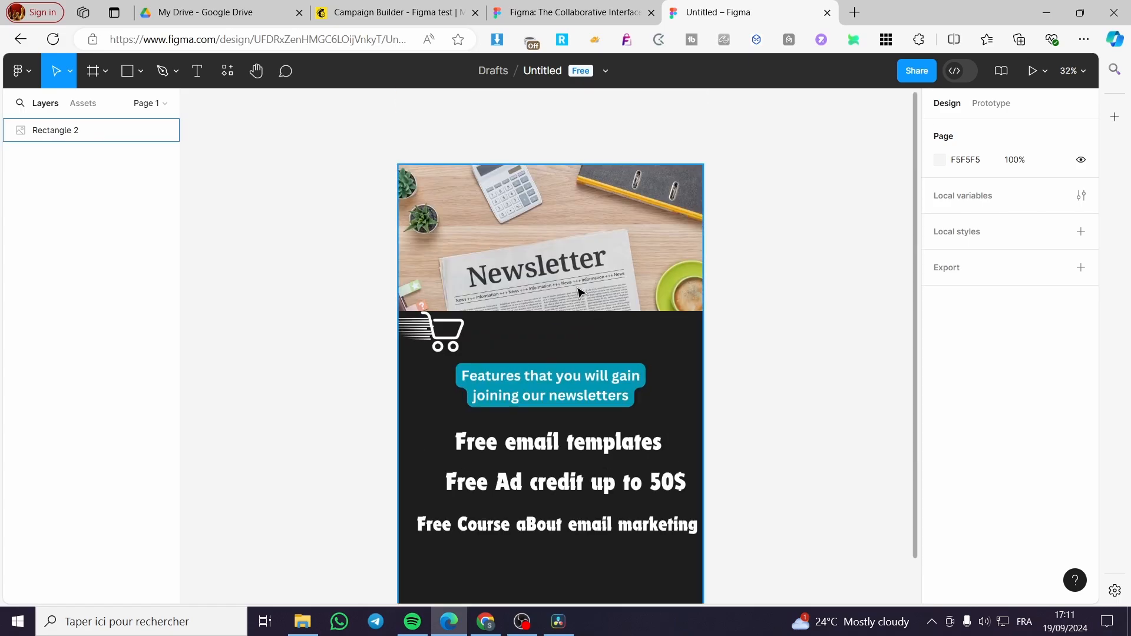
{"action": "left_click", "coordinate": [824, 264]}
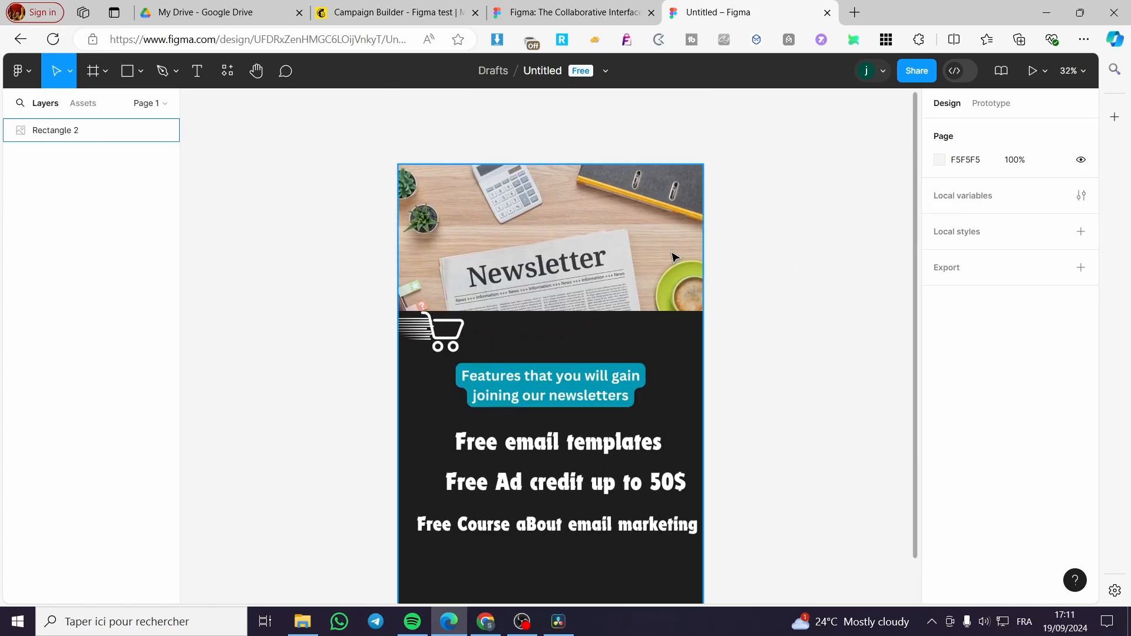
{"action": "scroll", "scroll_direction": "down", "scroll_amount": 3}
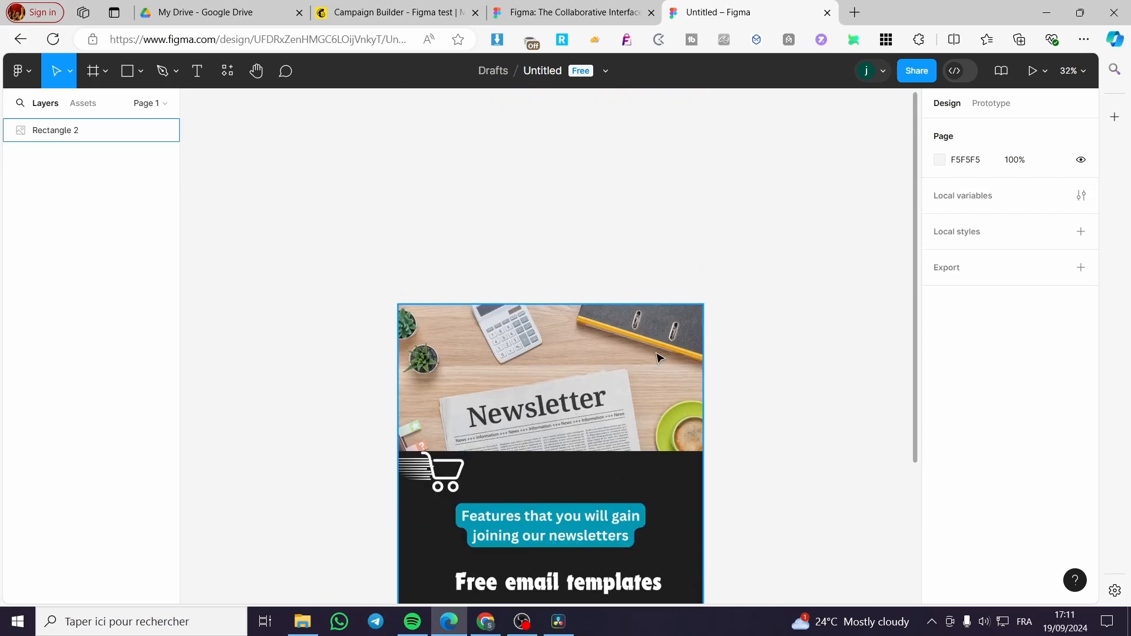
- Apply a draft email template from Draft Emails to the campaign, then return to the Figma design
{"action": "left_click", "coordinate": [397, 12]}
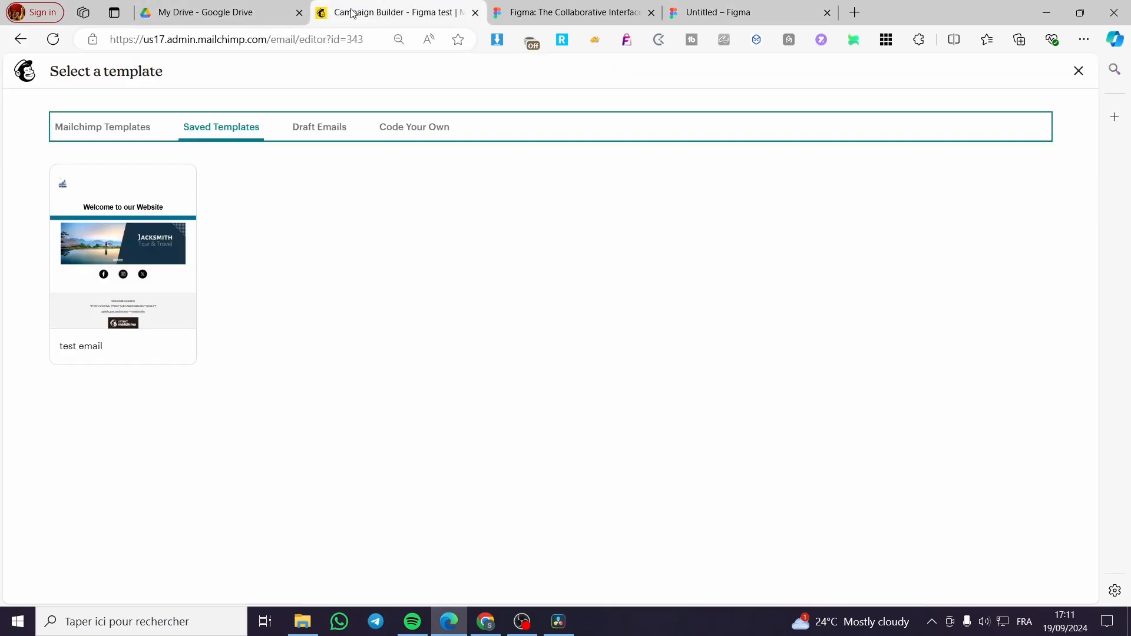
{"action": "mouse_move", "coordinate": [122, 264]}
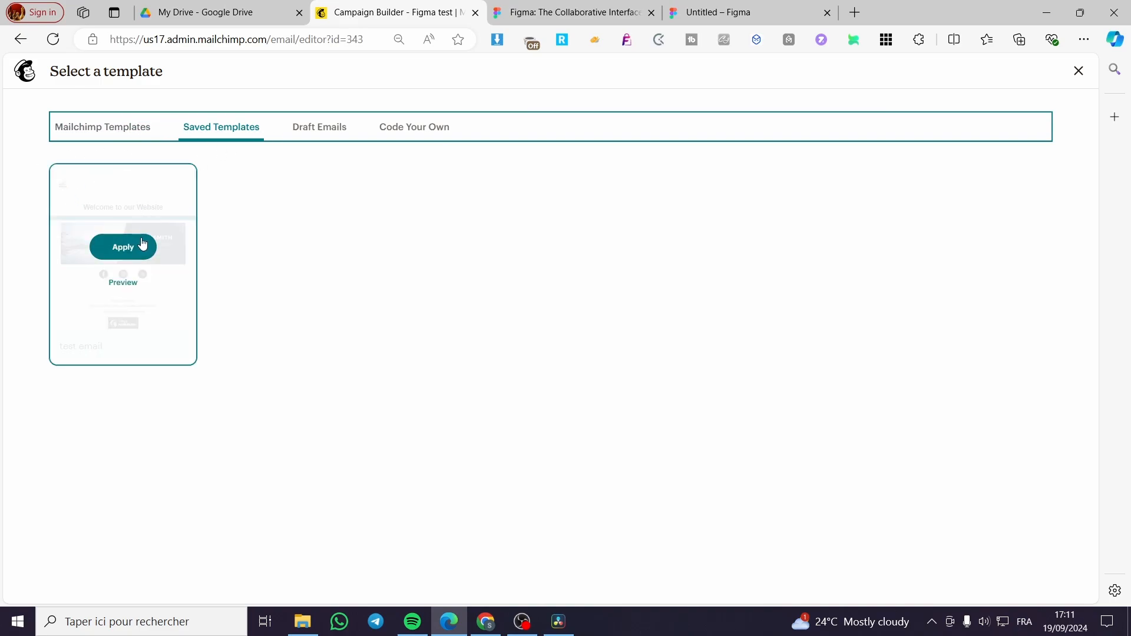
{"action": "left_click", "coordinate": [319, 127]}
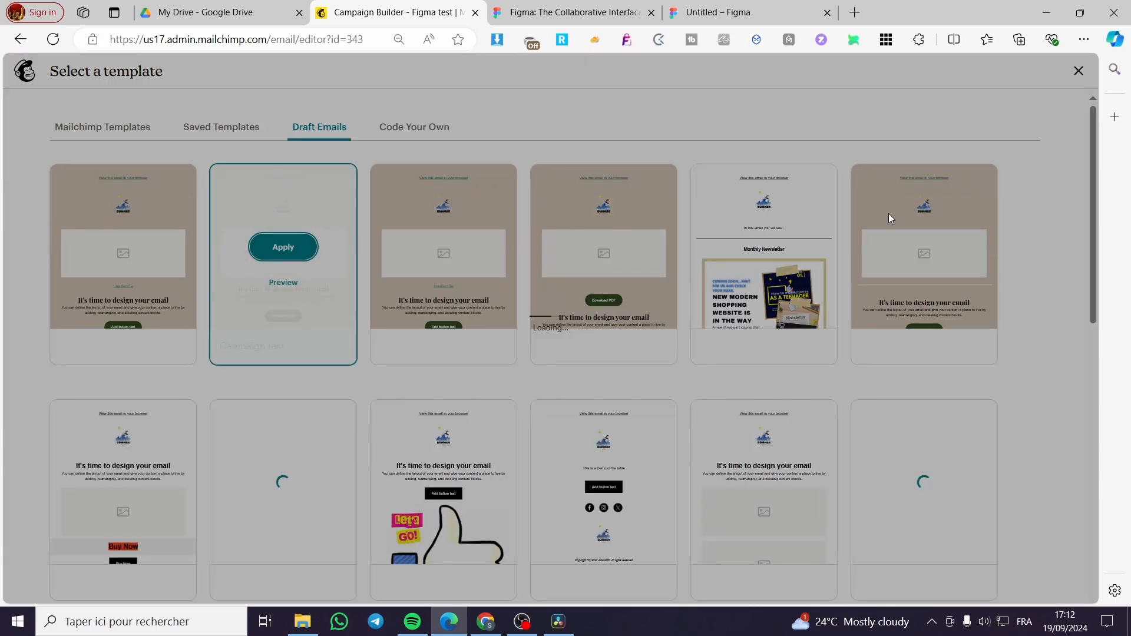
{"action": "left_click", "coordinate": [282, 246]}
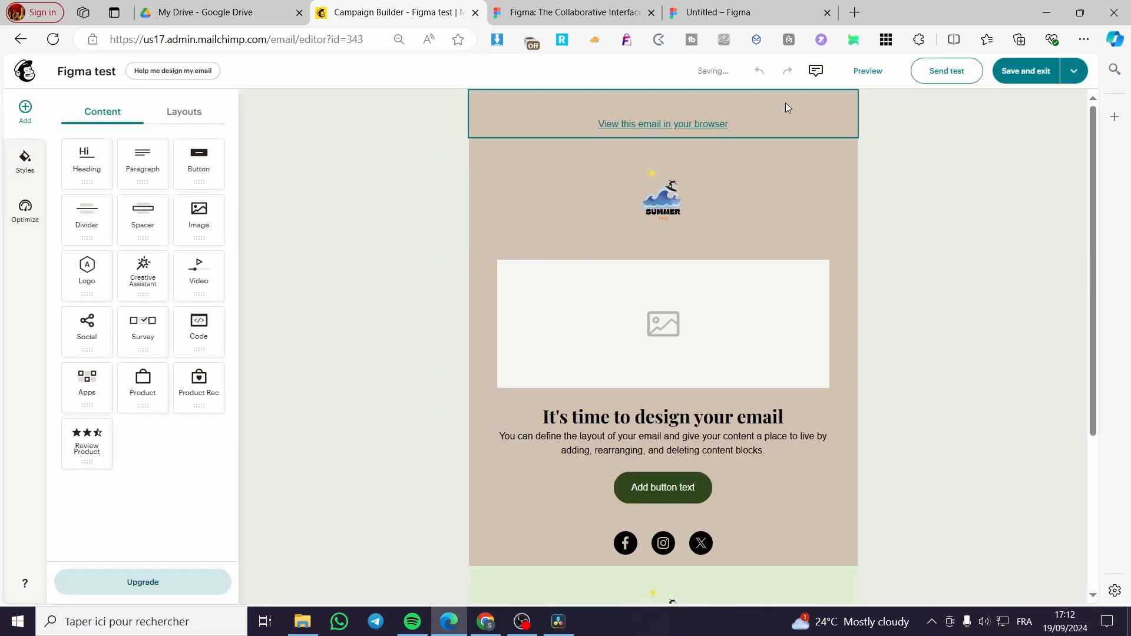
{"action": "mouse_move", "coordinate": [616, 14]}
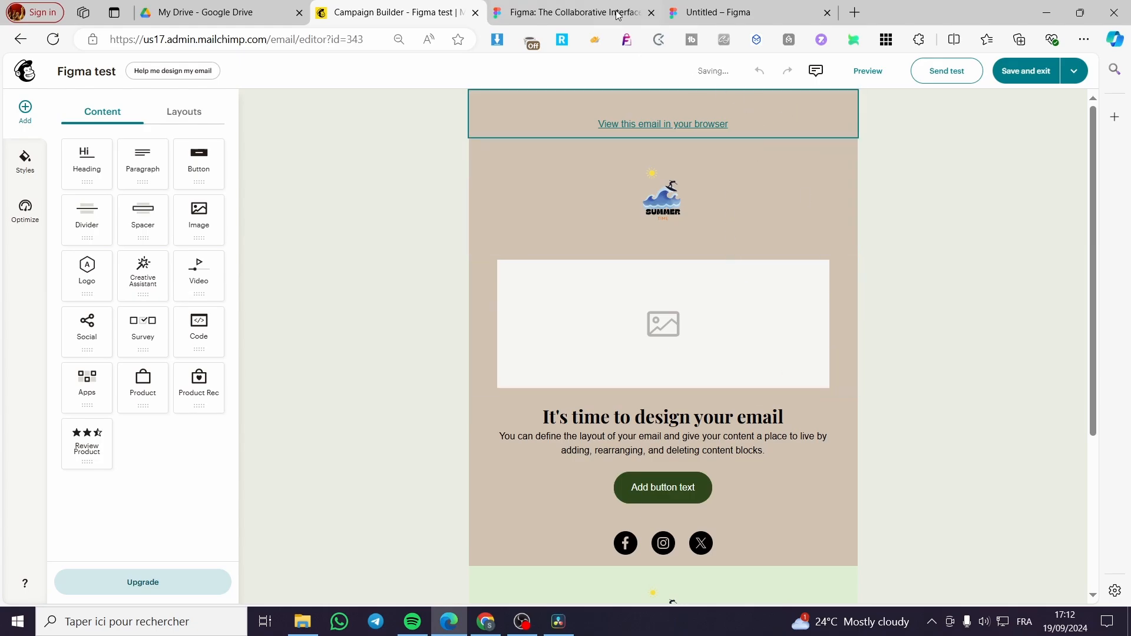
{"action": "left_click", "coordinate": [718, 11]}
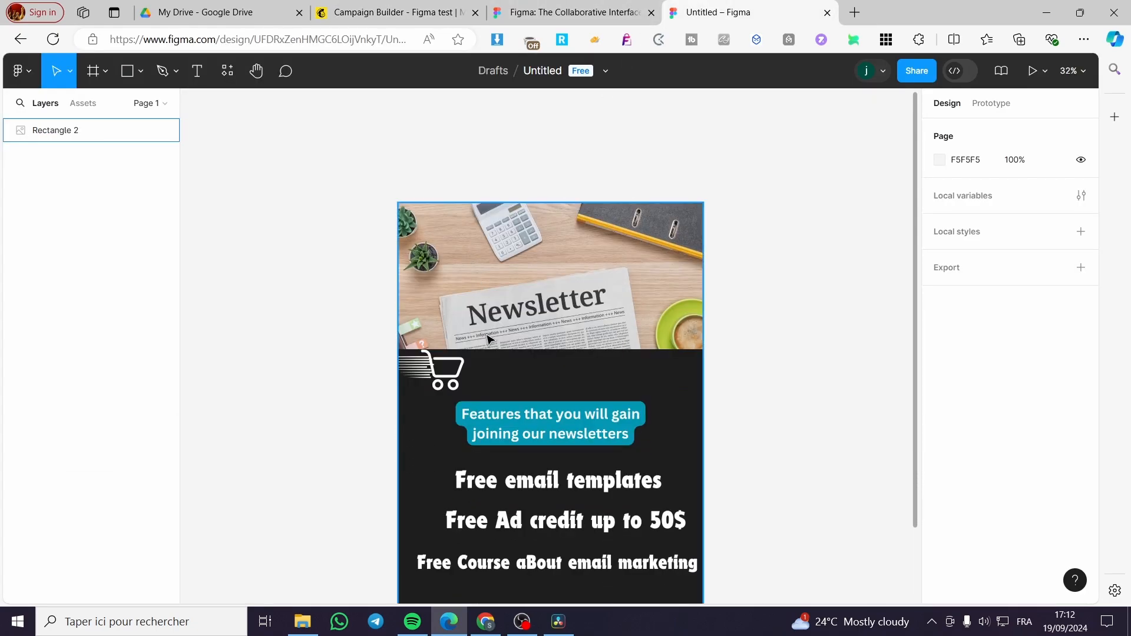
- Select the header wave logo block in the campaign editor to show its Design settings
{"action": "left_click", "coordinate": [396, 12]}
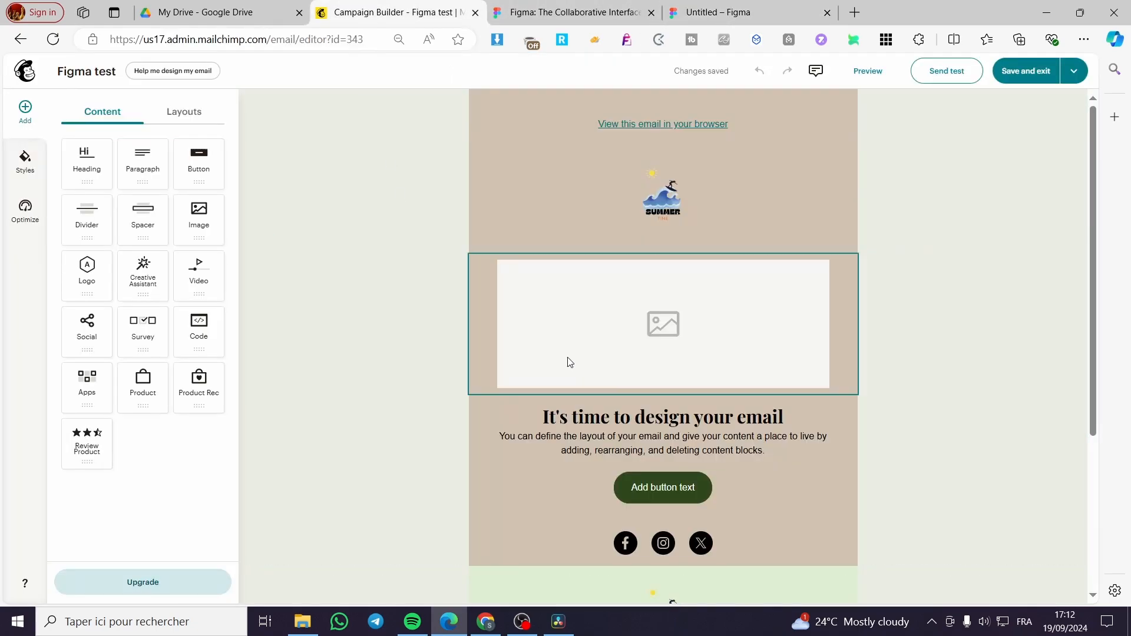
{"action": "left_click", "coordinate": [941, 302]}
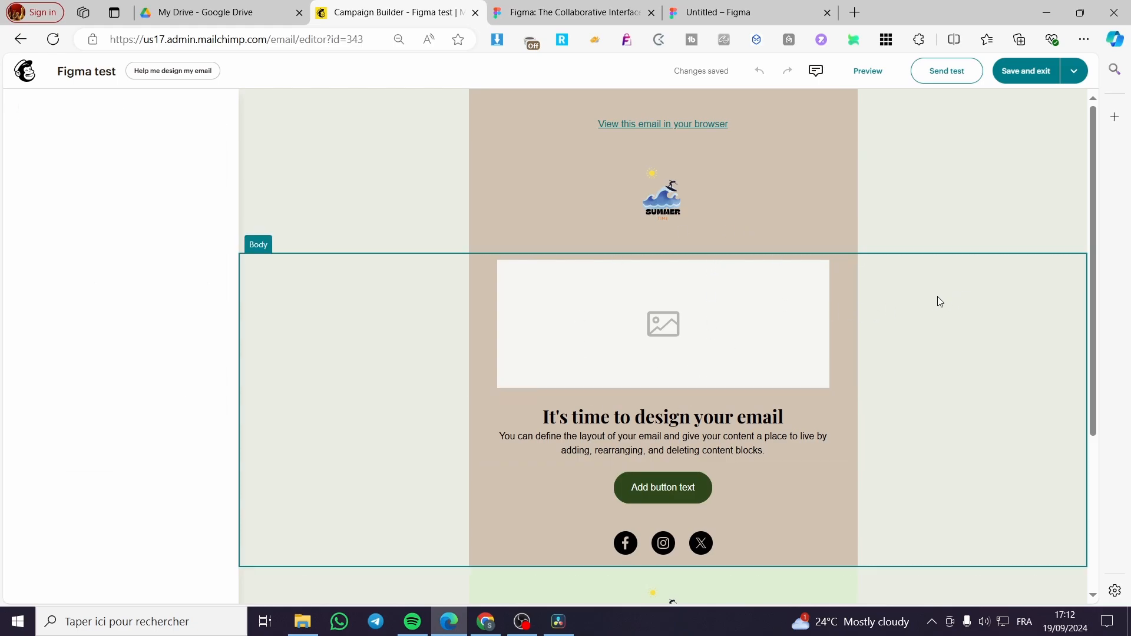
{"action": "left_click", "coordinate": [661, 198]}
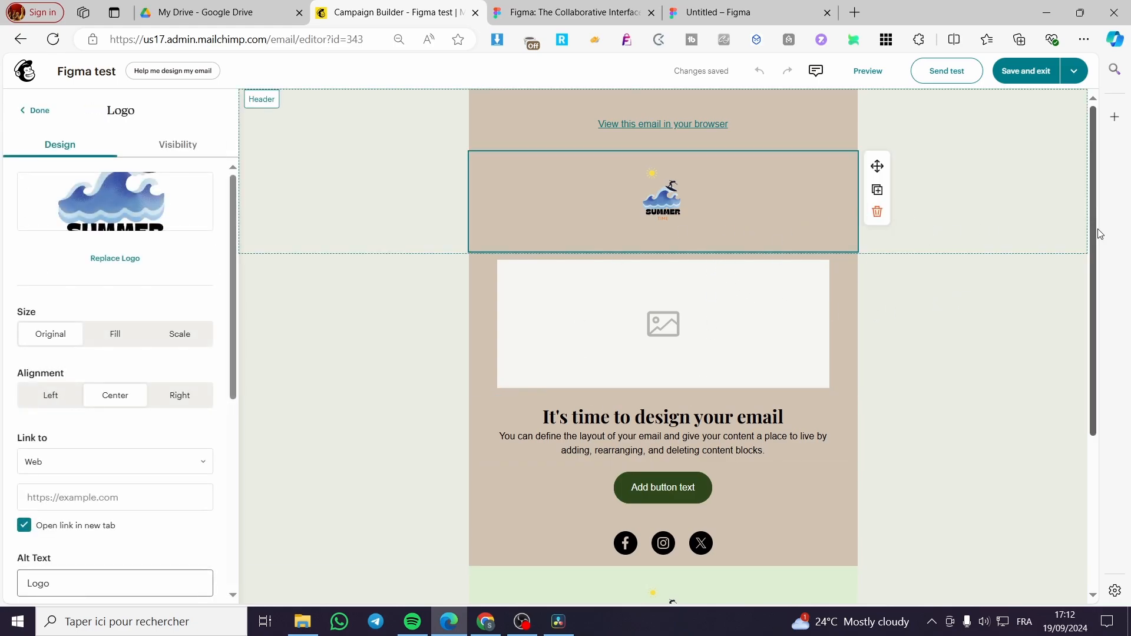
{"action": "mouse_move", "coordinate": [365, 210]}
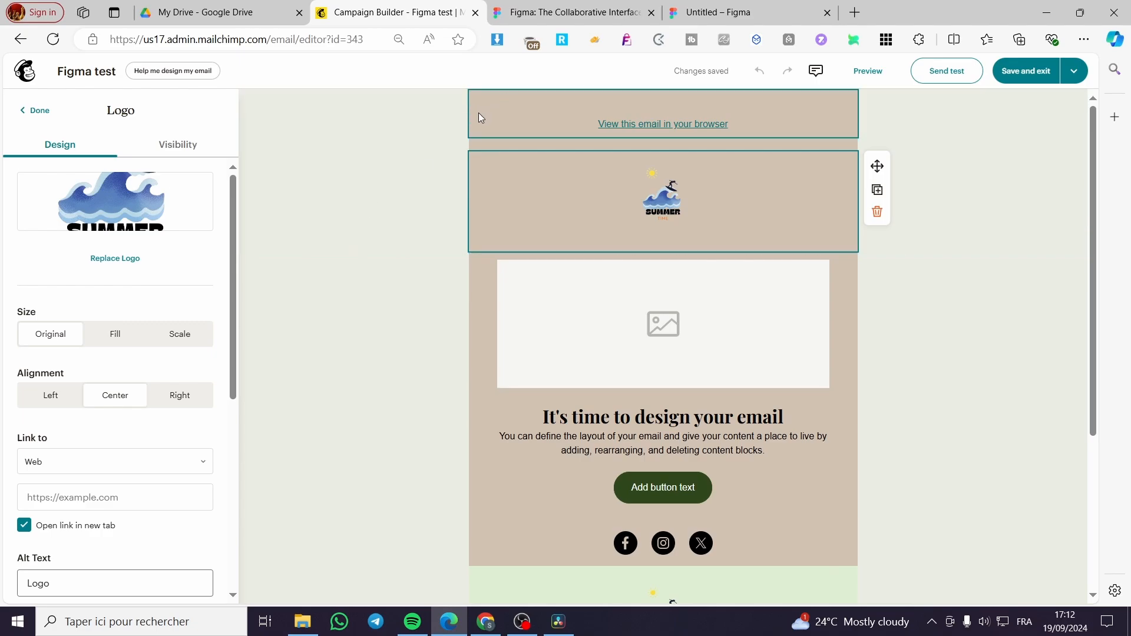
{"action": "mouse_move", "coordinate": [554, 99]}
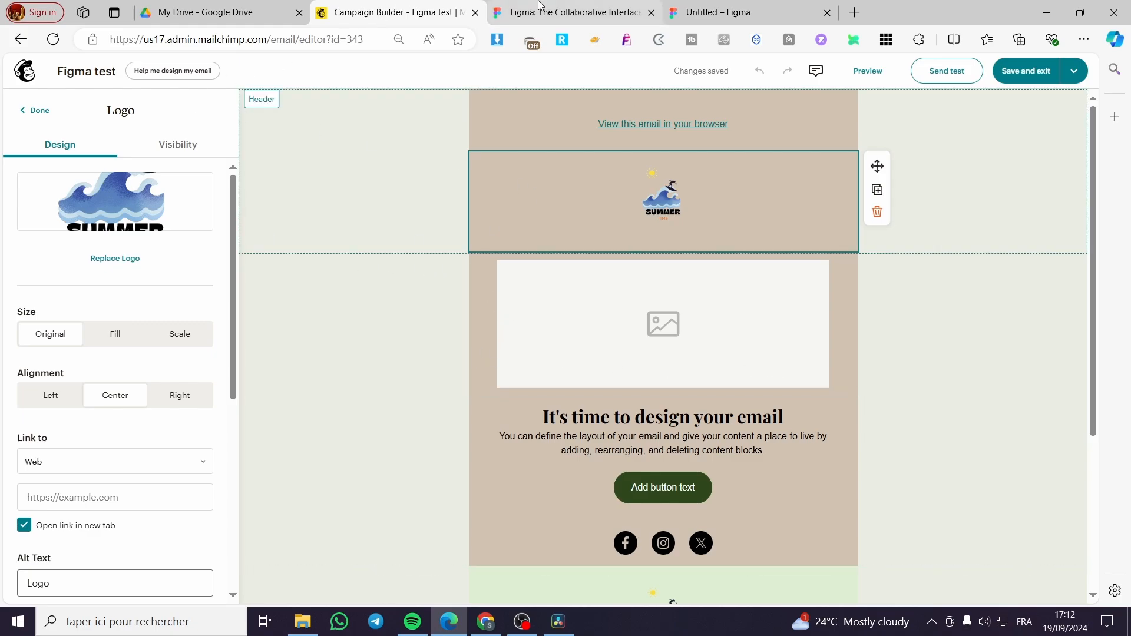
- Copy the embed code again, glance at Publish to Community, and close the sharing dialog
{"action": "left_click", "coordinate": [749, 11]}
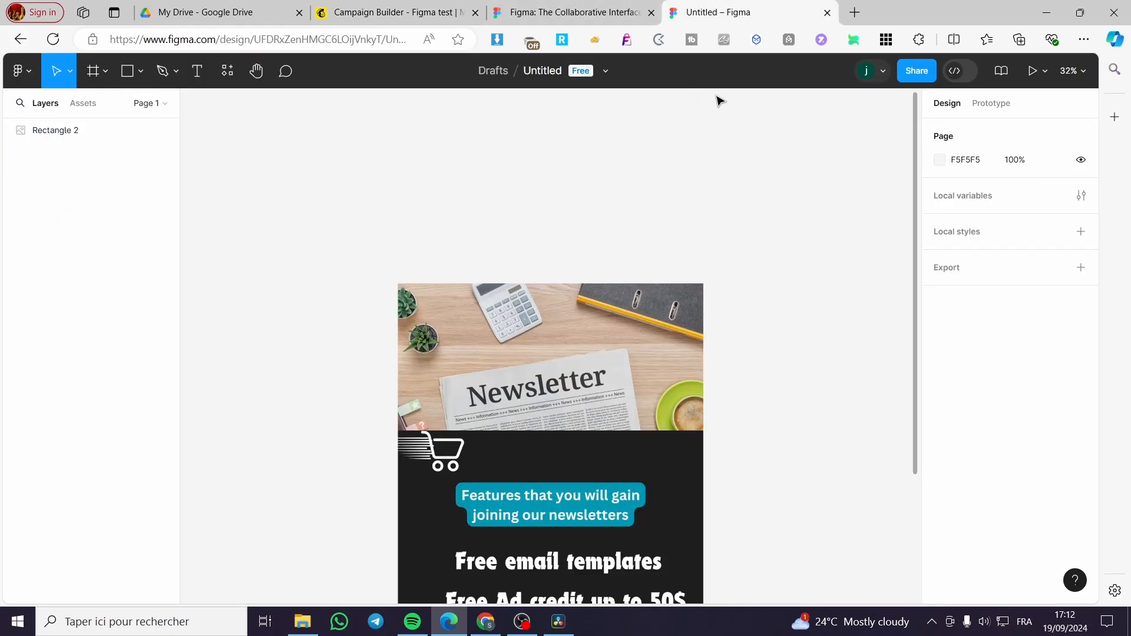
{"action": "left_click", "coordinate": [917, 70]}
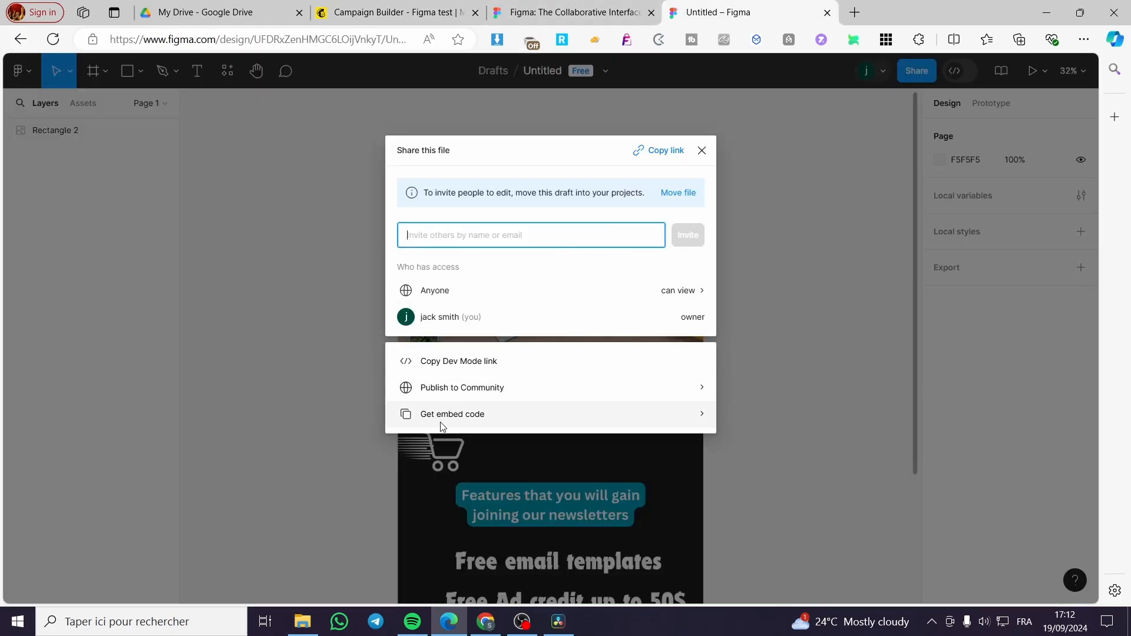
{"action": "left_click", "coordinate": [451, 414]}
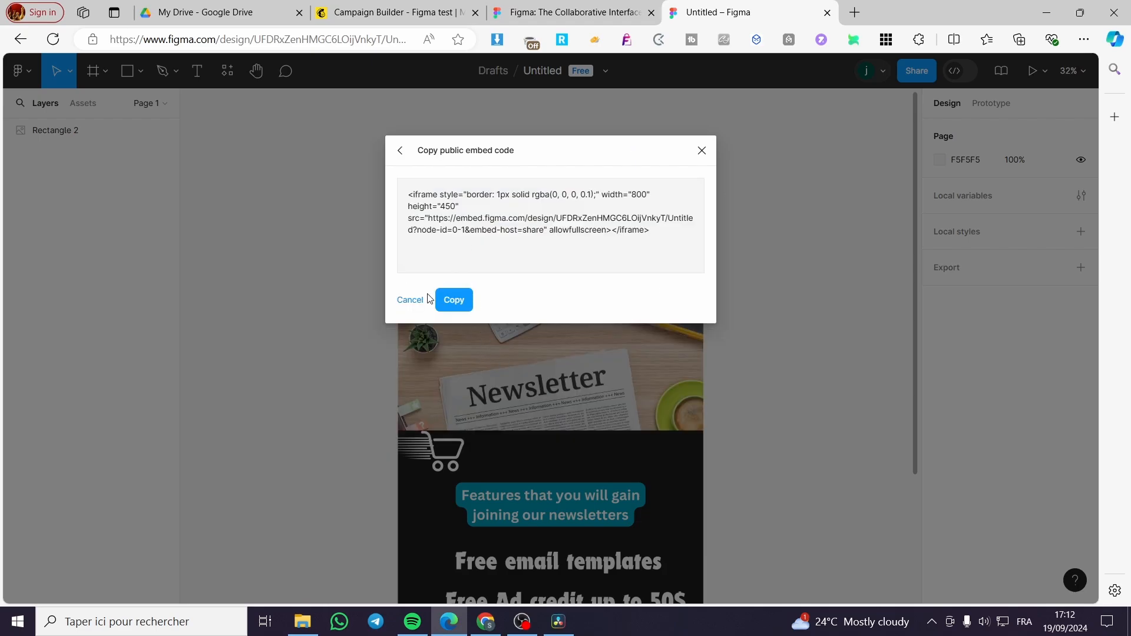
{"action": "left_click", "coordinate": [400, 150]}
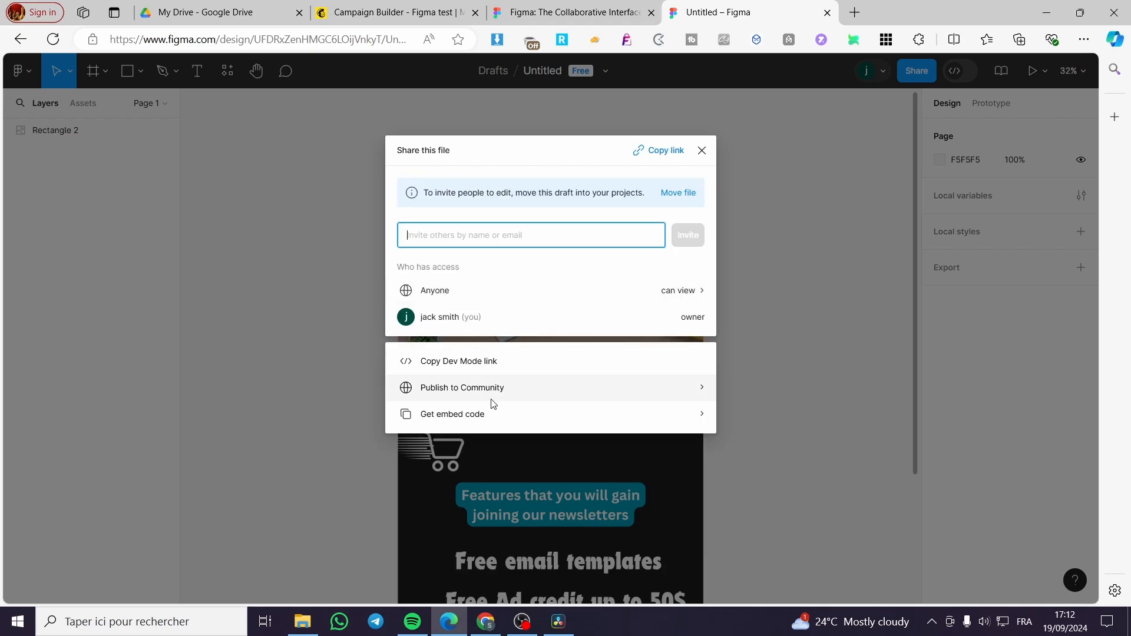
{"action": "left_click", "coordinate": [461, 388]}
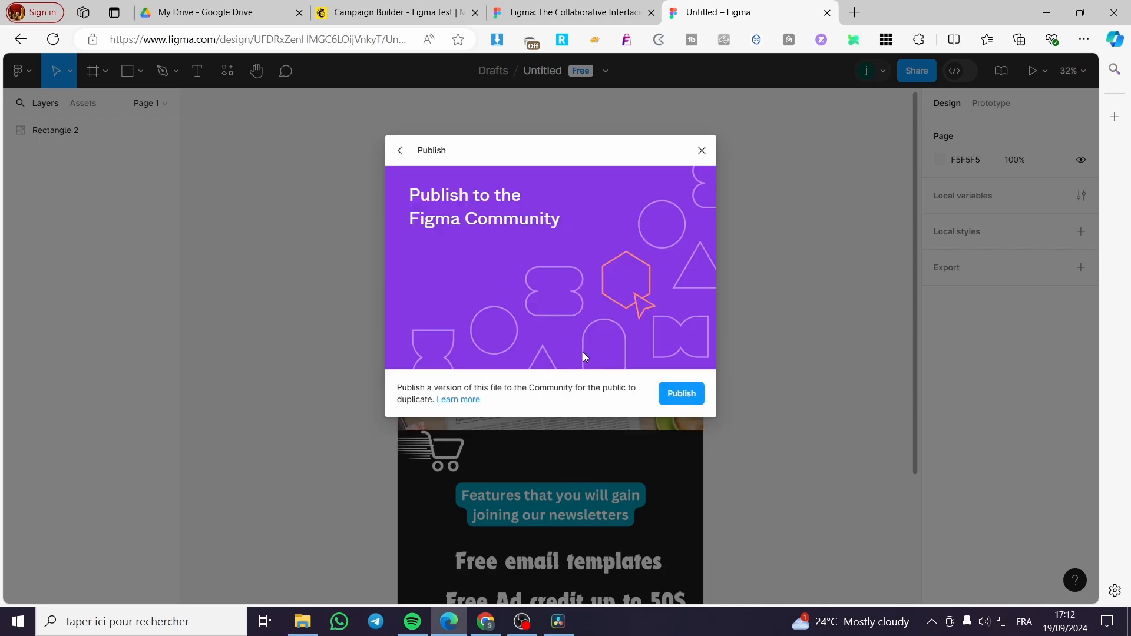
{"action": "mouse_move", "coordinate": [604, 401]}
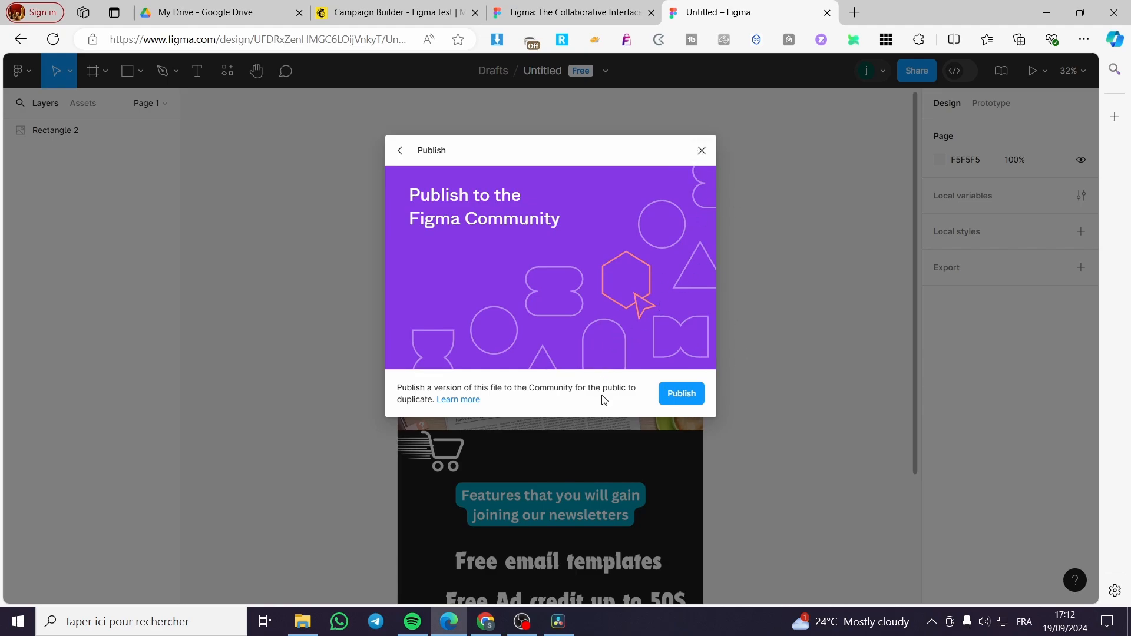
{"action": "mouse_move", "coordinate": [676, 396]}
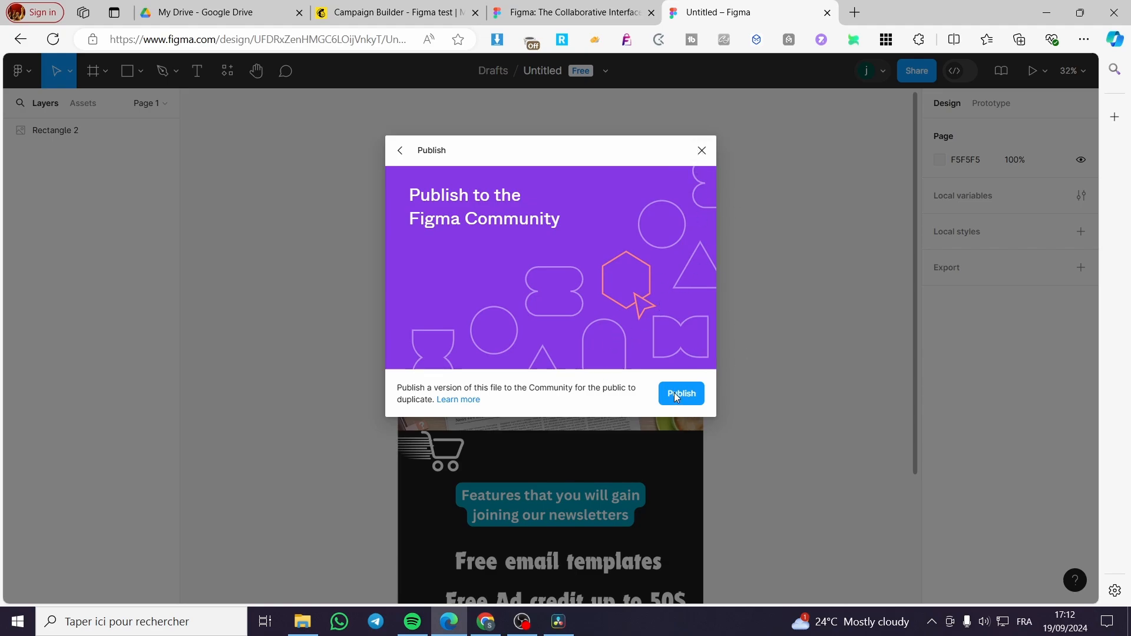
{"action": "mouse_move", "coordinate": [695, 144]}
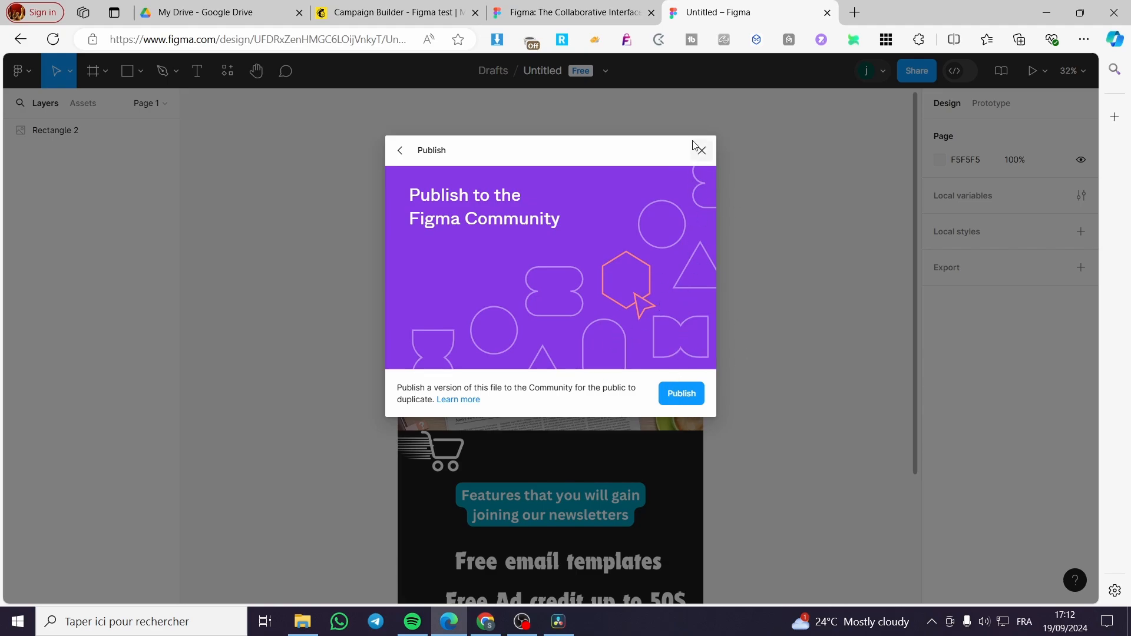
{"action": "left_click", "coordinate": [698, 150]}
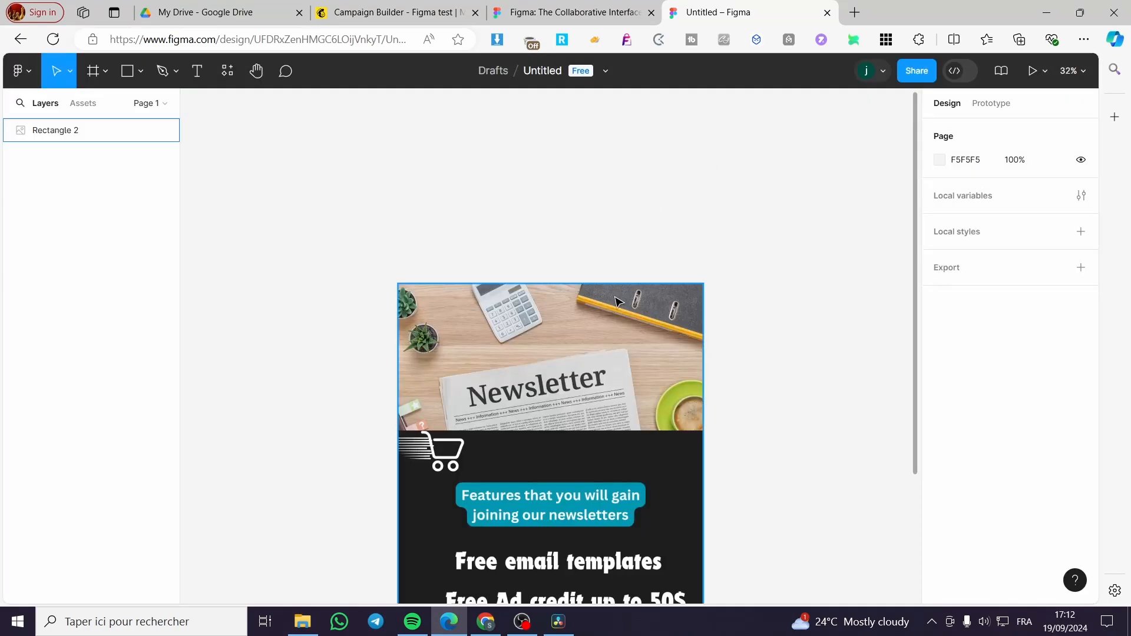
{"action": "mouse_move", "coordinate": [679, 294]}
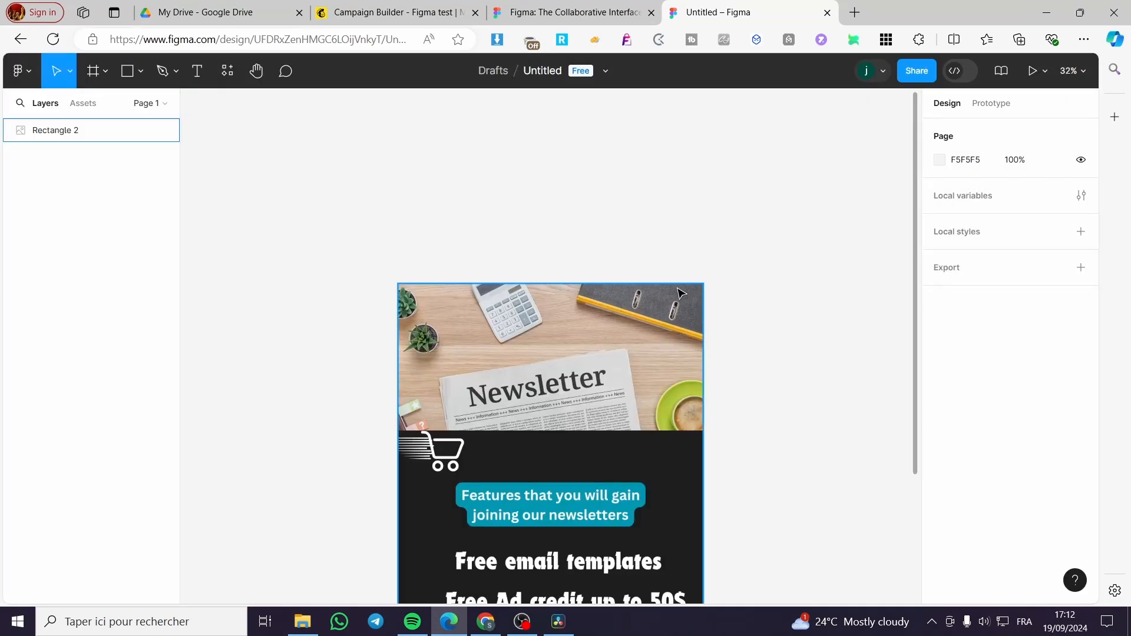
- Switch back to the Mailchimp 'Figma test' email editor and scroll to the footer
{"action": "left_click", "coordinate": [398, 12]}
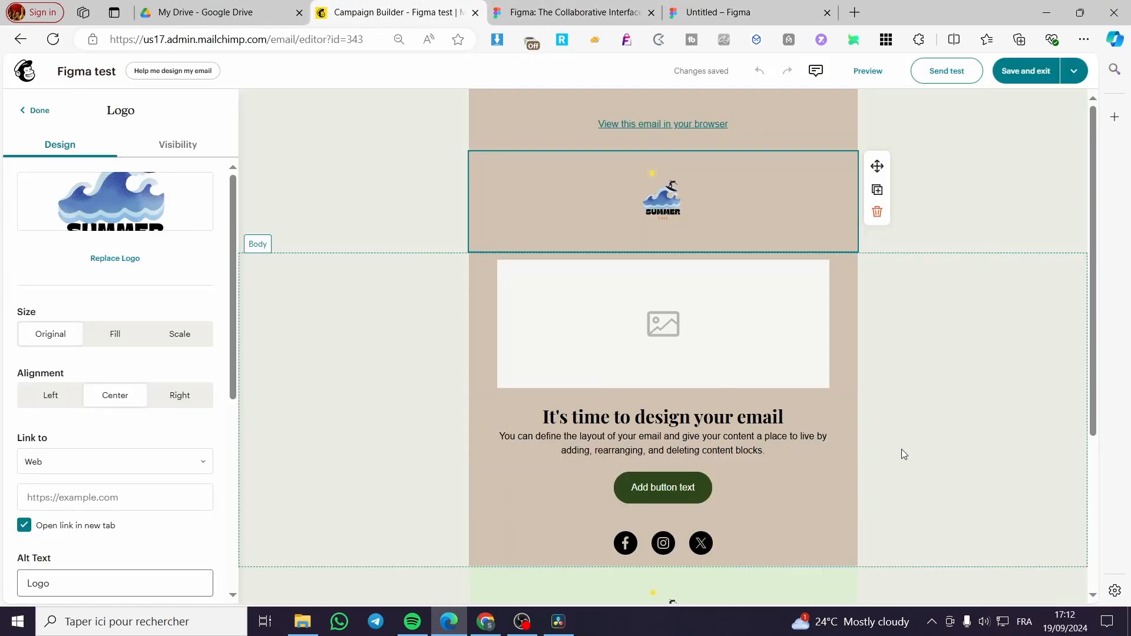
{"action": "mouse_move", "coordinate": [405, 526]}
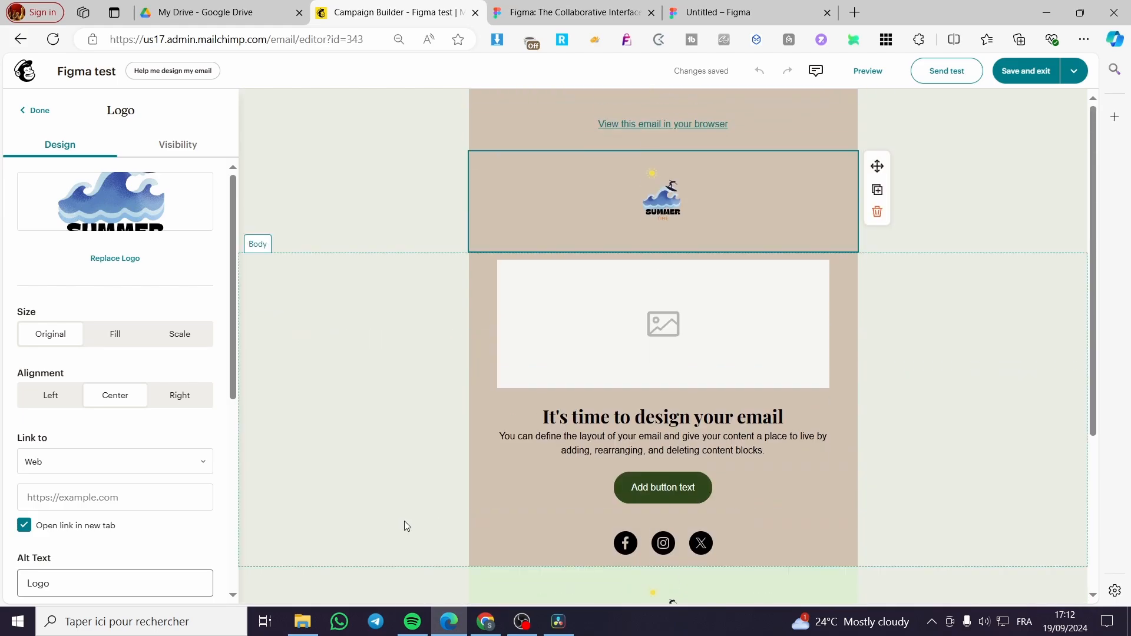
{"action": "scroll", "scroll_direction": "down", "scroll_amount": 3}
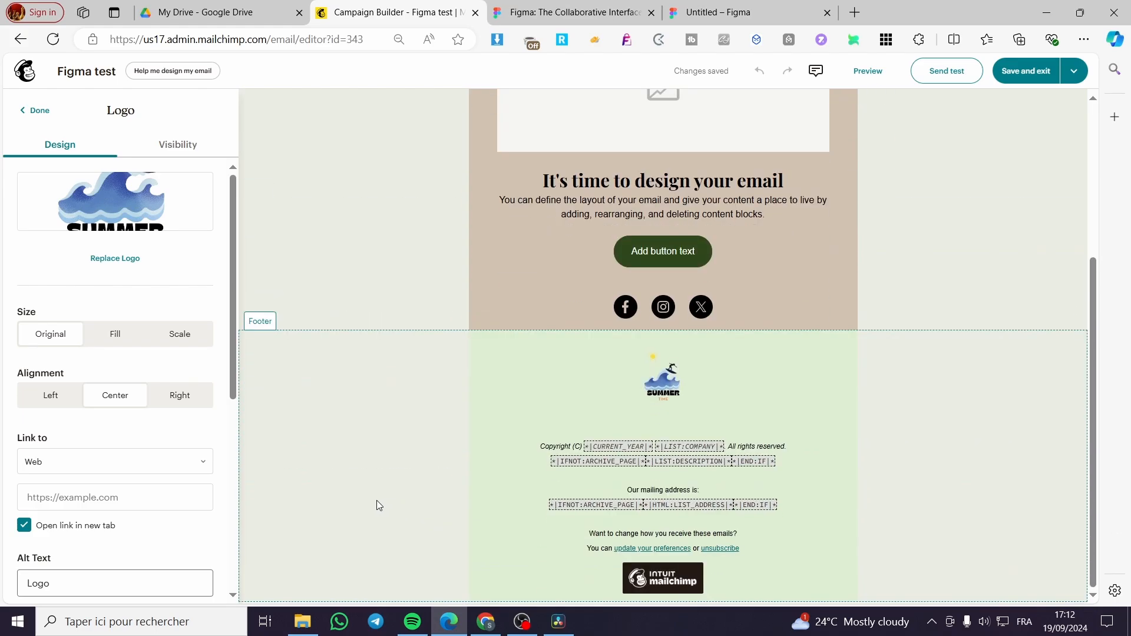